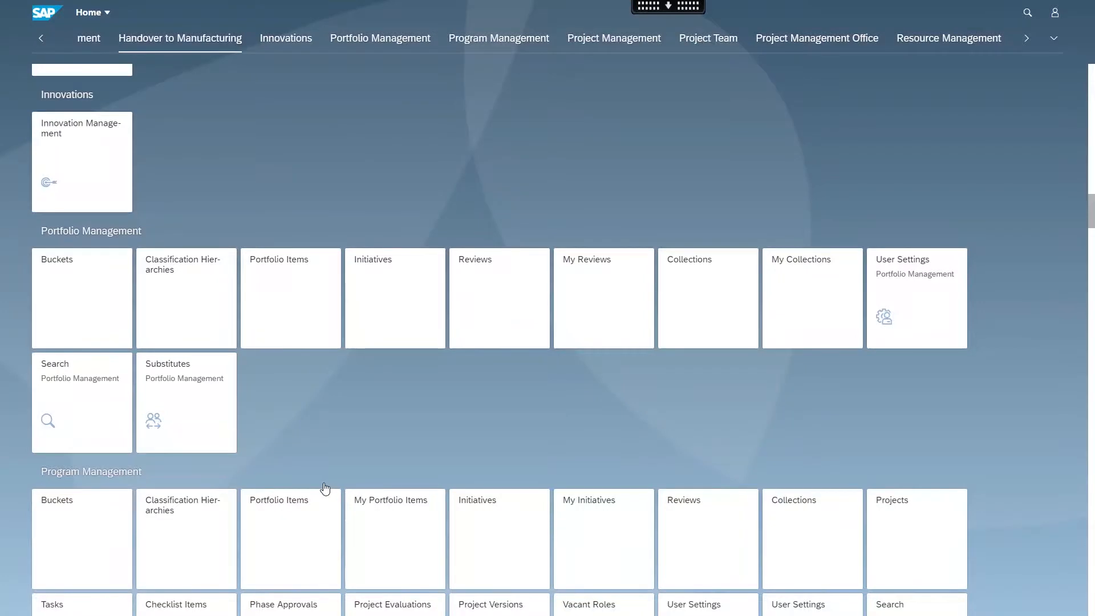
{"action": "mouse_move", "coordinate": [322, 493]}
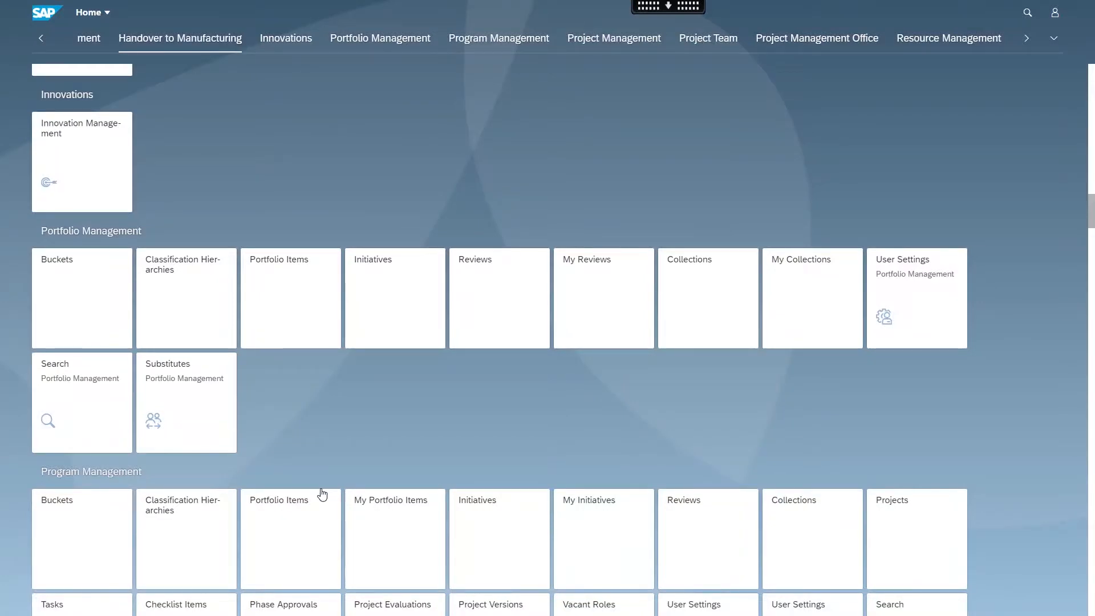
{"action": "mouse_move", "coordinate": [318, 501]}
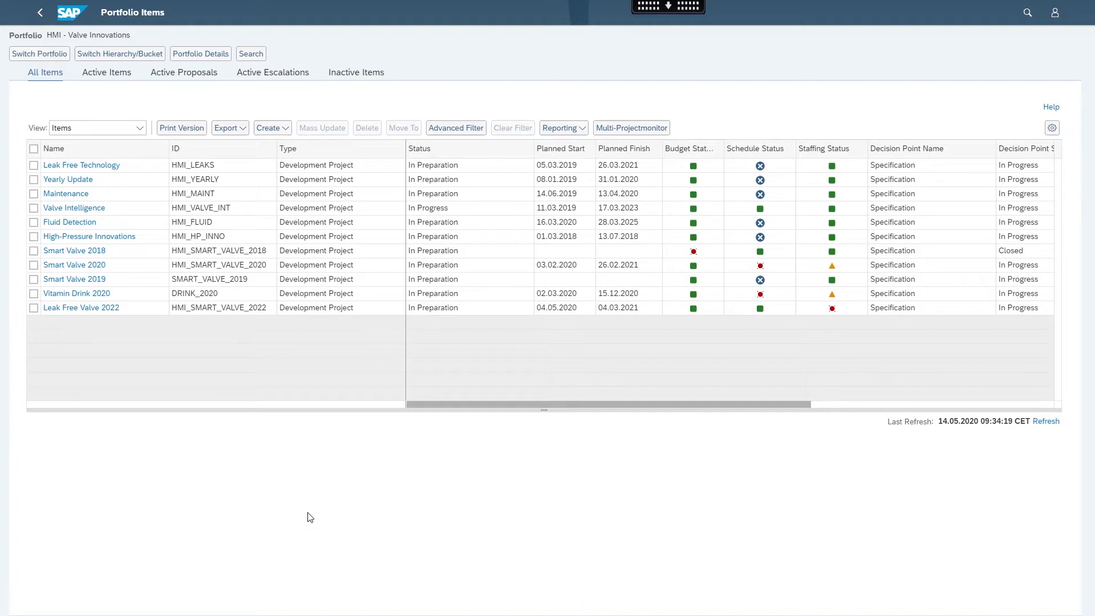
{"action": "mouse_move", "coordinate": [161, 361]}
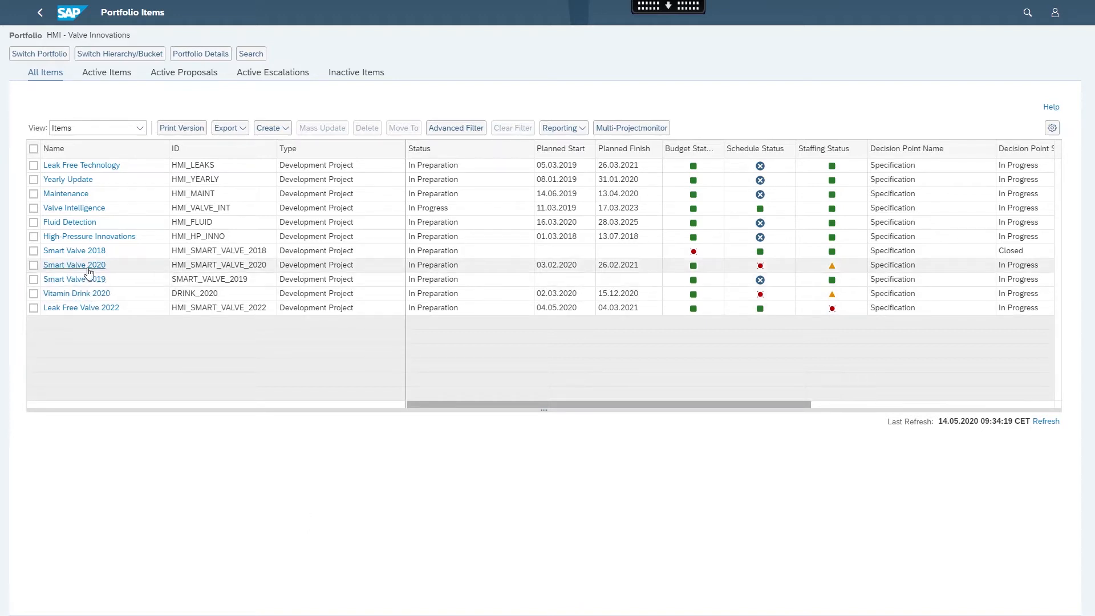
Open Smart Valve 2020 maximized and review its Phases and Decisions and Deliverables tabs
{"action": "left_click", "coordinate": [75, 264]}
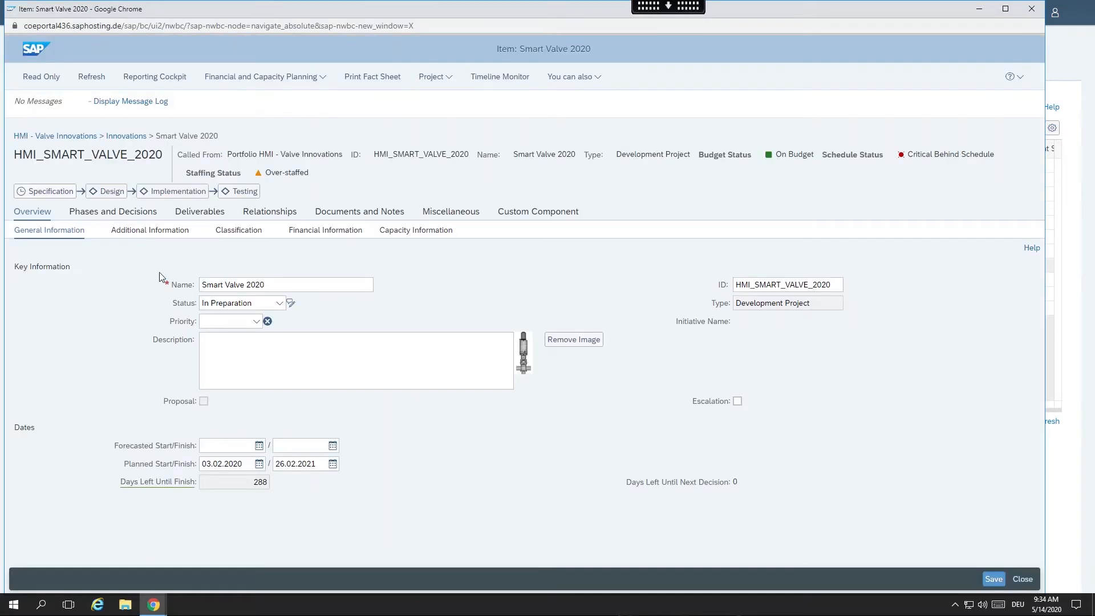
{"action": "left_click", "coordinate": [1004, 9]}
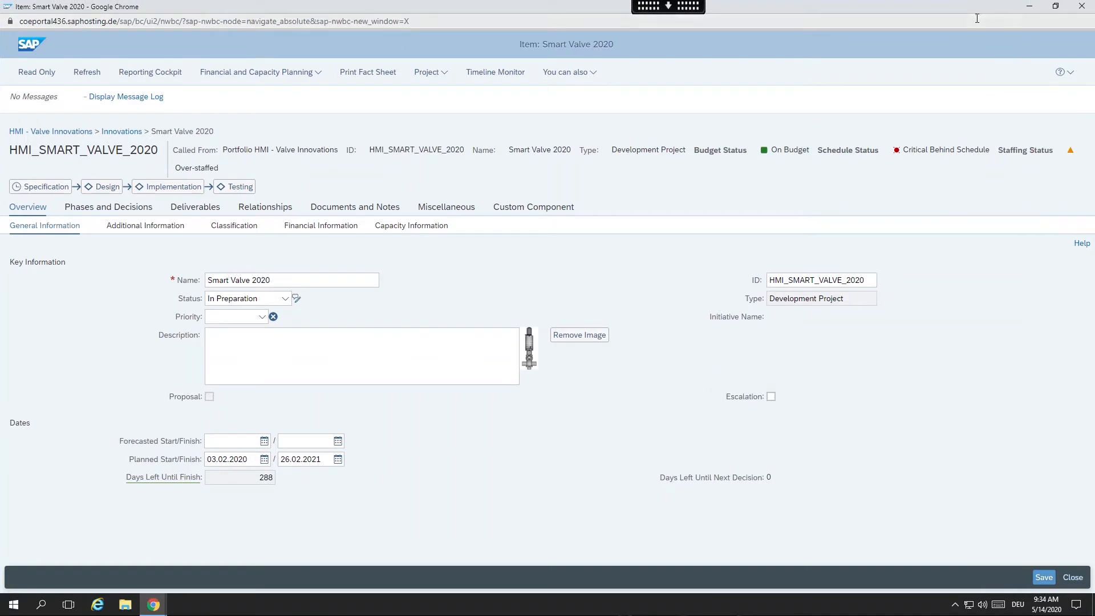
{"action": "mouse_move", "coordinate": [134, 212]}
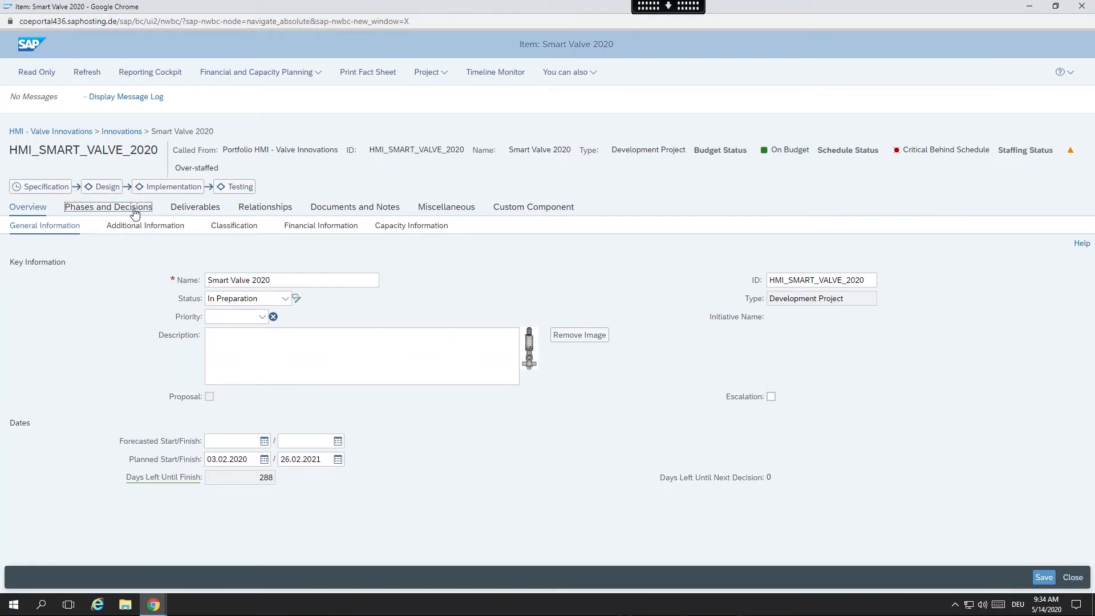
{"action": "left_click", "coordinate": [108, 207]}
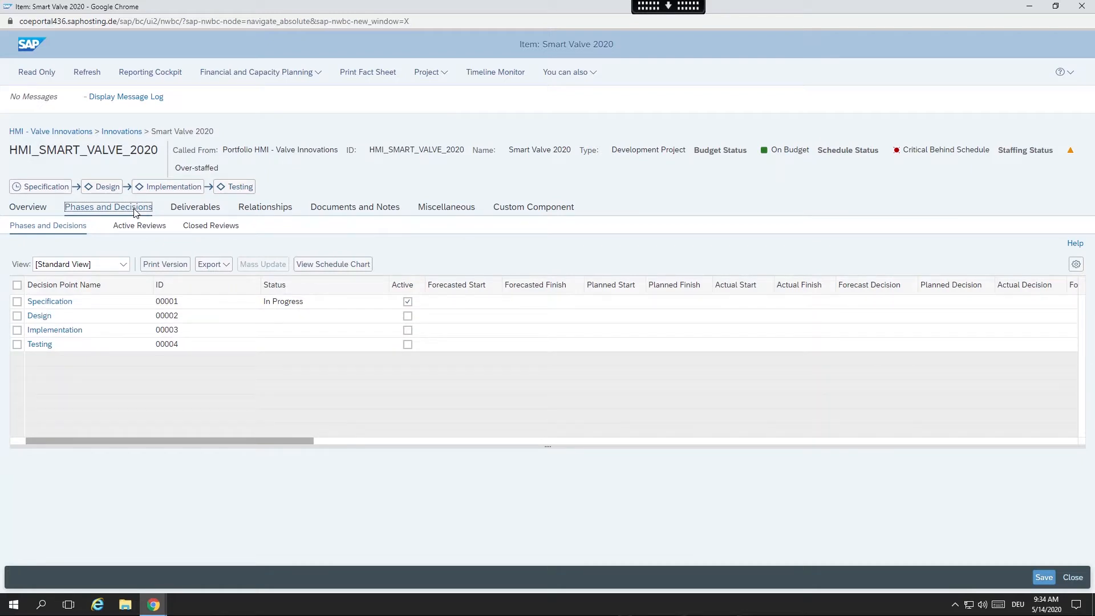
{"action": "mouse_move", "coordinate": [193, 215]}
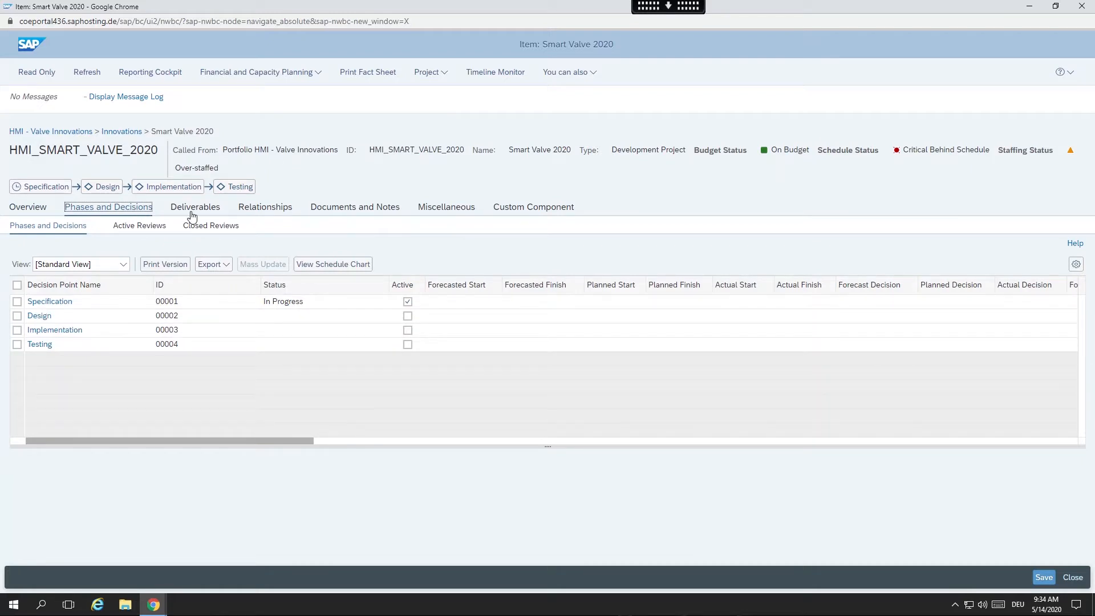
{"action": "left_click", "coordinate": [195, 206]}
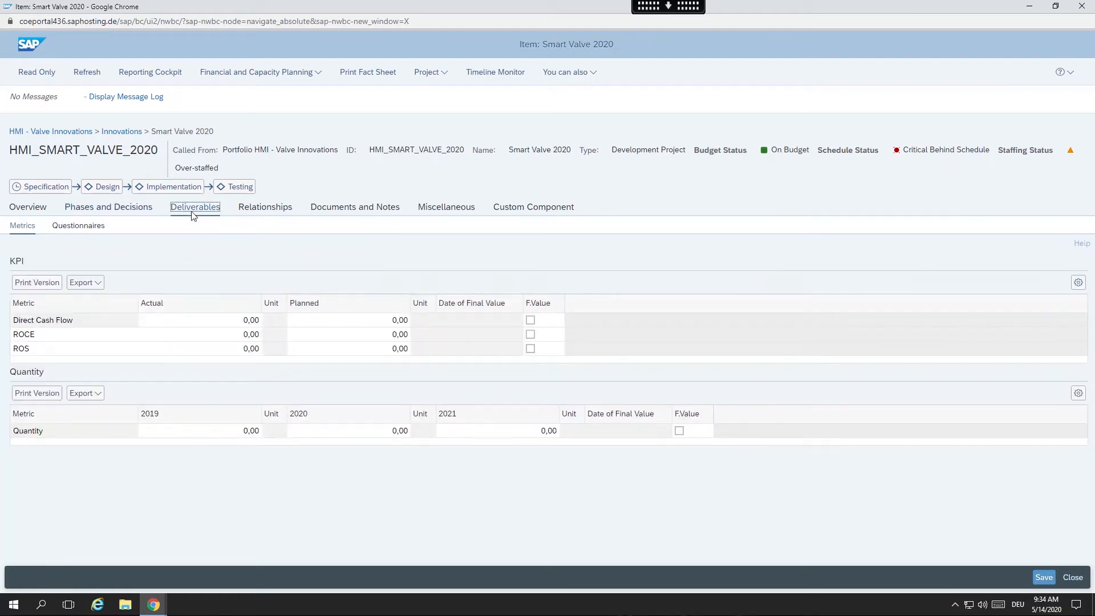
{"action": "mouse_move", "coordinate": [264, 207]}
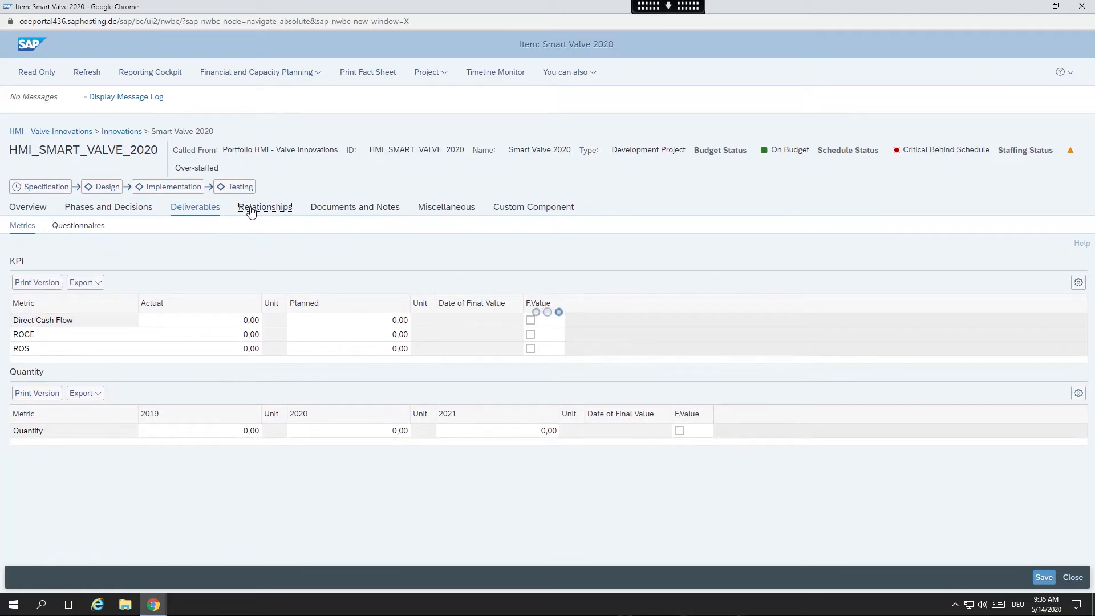
Open the Smart Valve 2.0 idea from the item's Relationships object links
{"action": "left_click", "coordinate": [265, 207]}
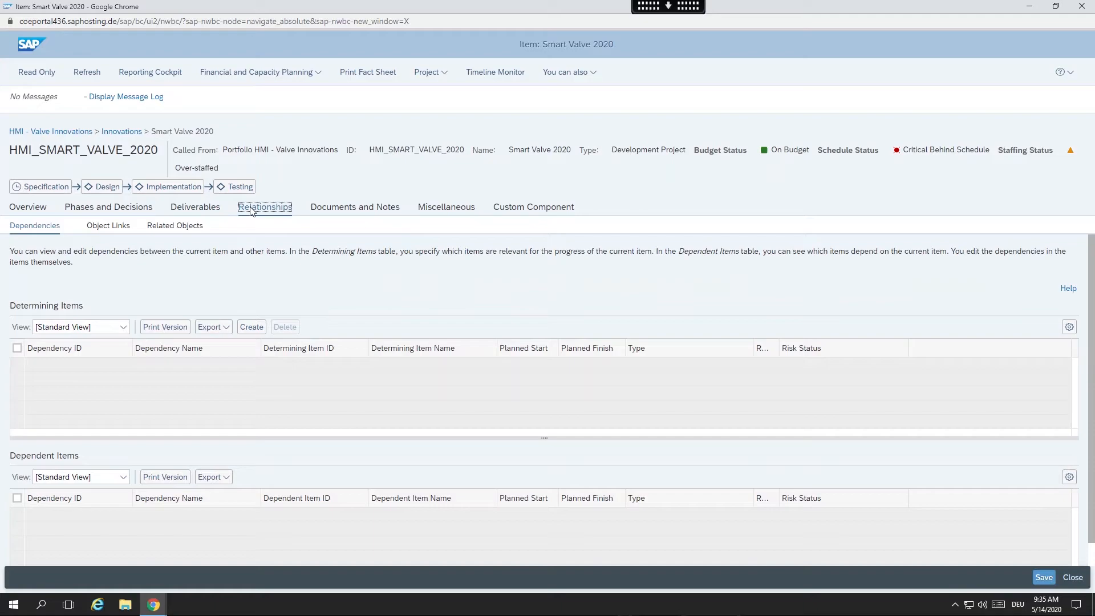
{"action": "mouse_move", "coordinate": [254, 211]}
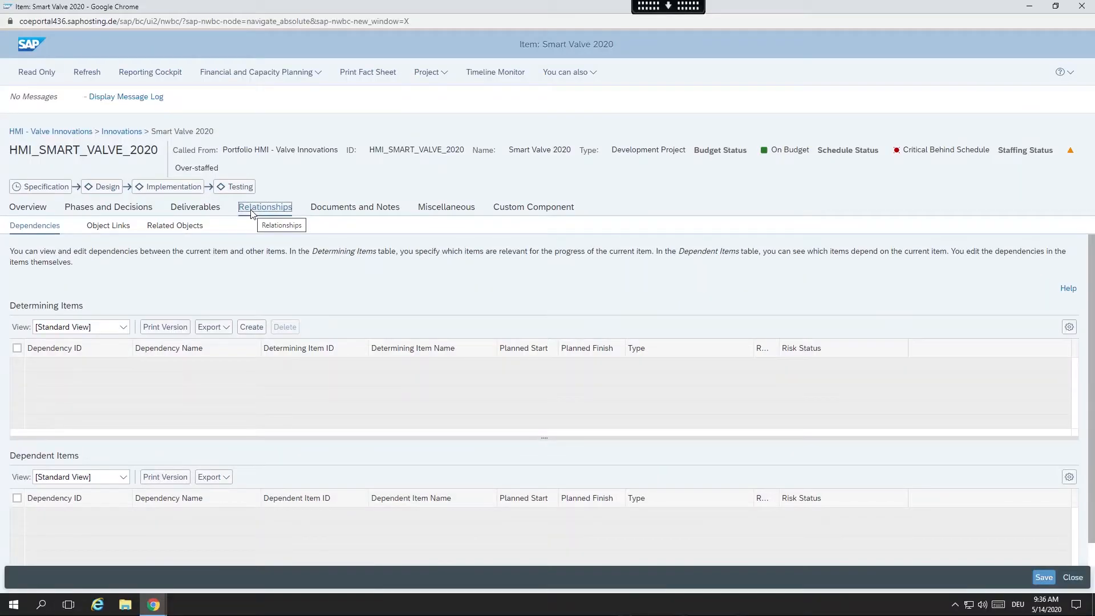
{"action": "left_click", "coordinate": [108, 225]}
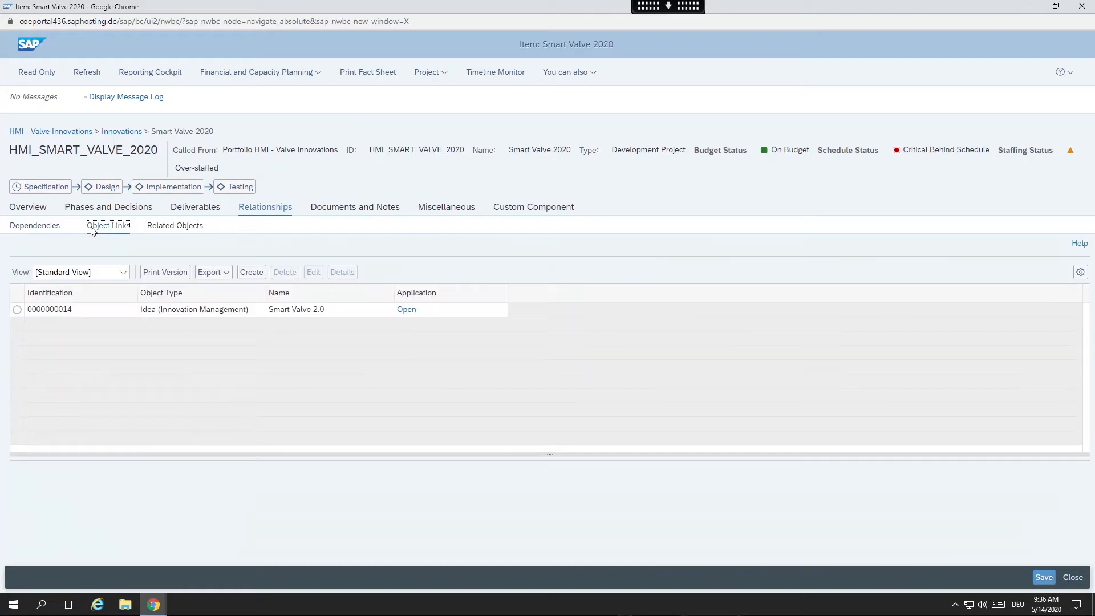
{"action": "left_click", "coordinate": [406, 309]}
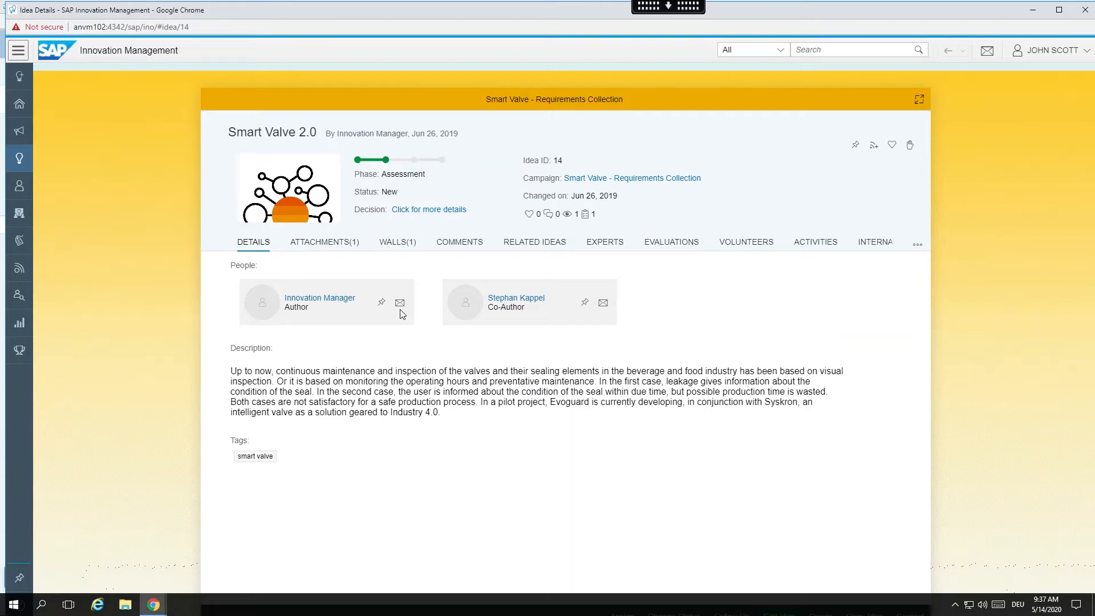
{"action": "mouse_move", "coordinate": [522, 261]}
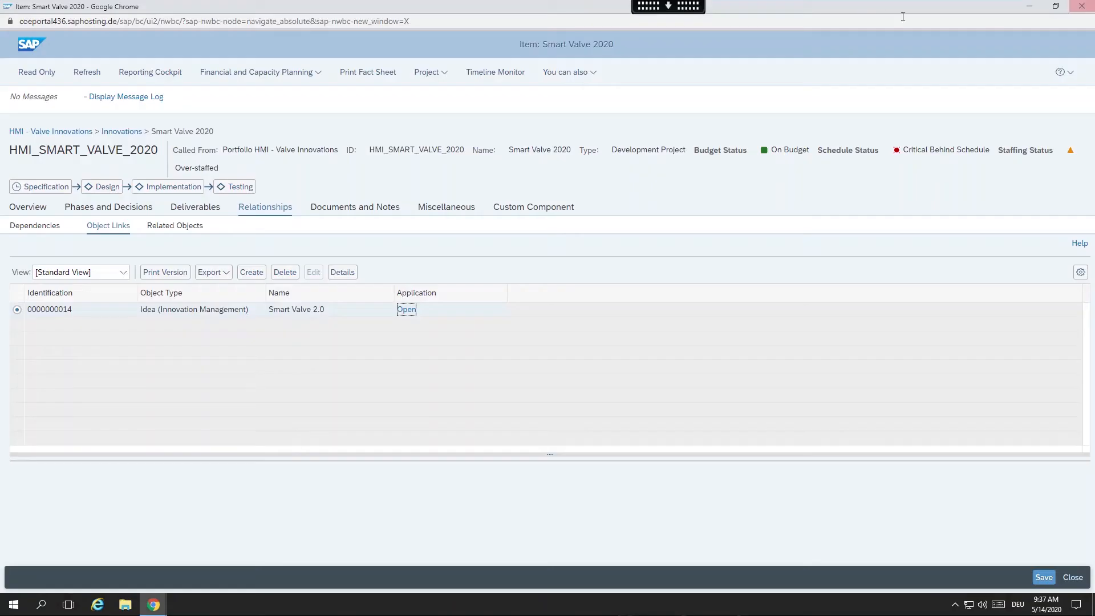
{"action": "mouse_move", "coordinate": [160, 59]}
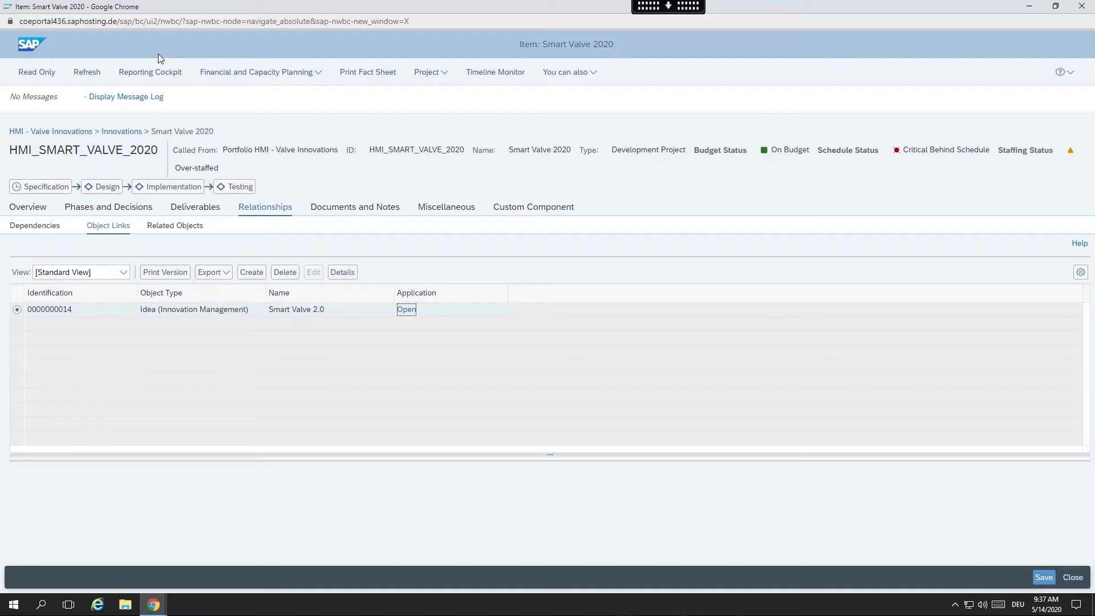
{"action": "mouse_move", "coordinate": [161, 59]}
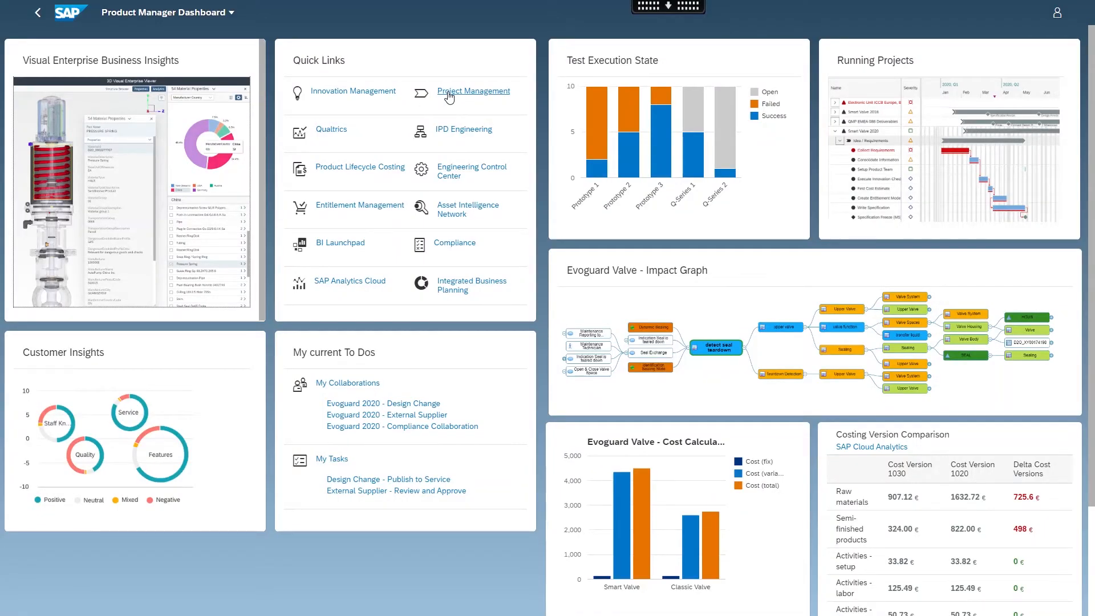
Open Smart Valve 2020 from Planned Projects in the Project Management overview
{"action": "left_click", "coordinate": [473, 91]}
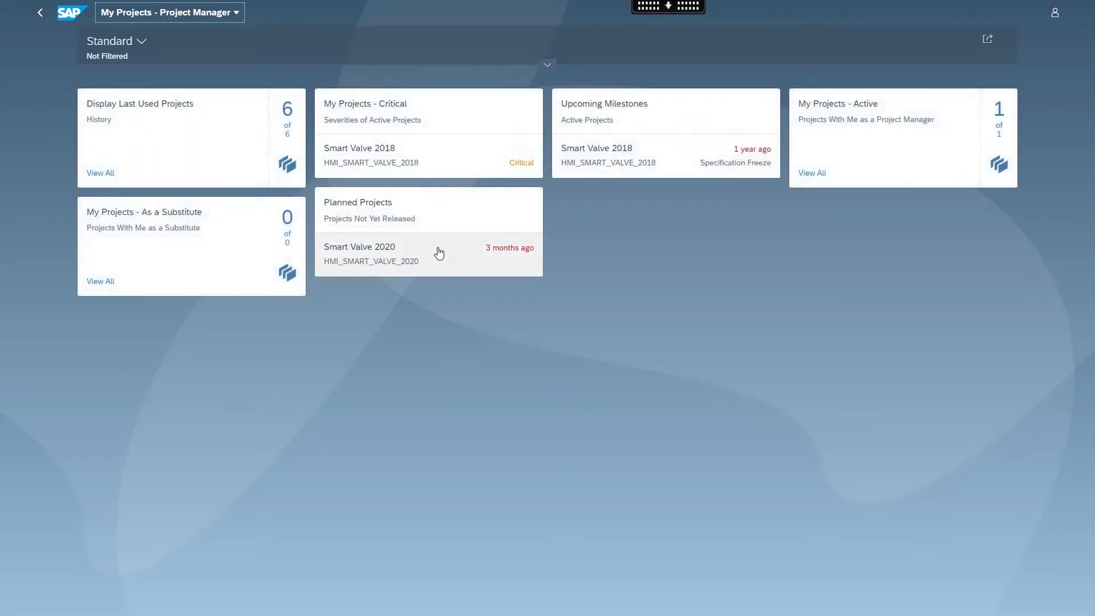
{"action": "left_click", "coordinate": [371, 254]}
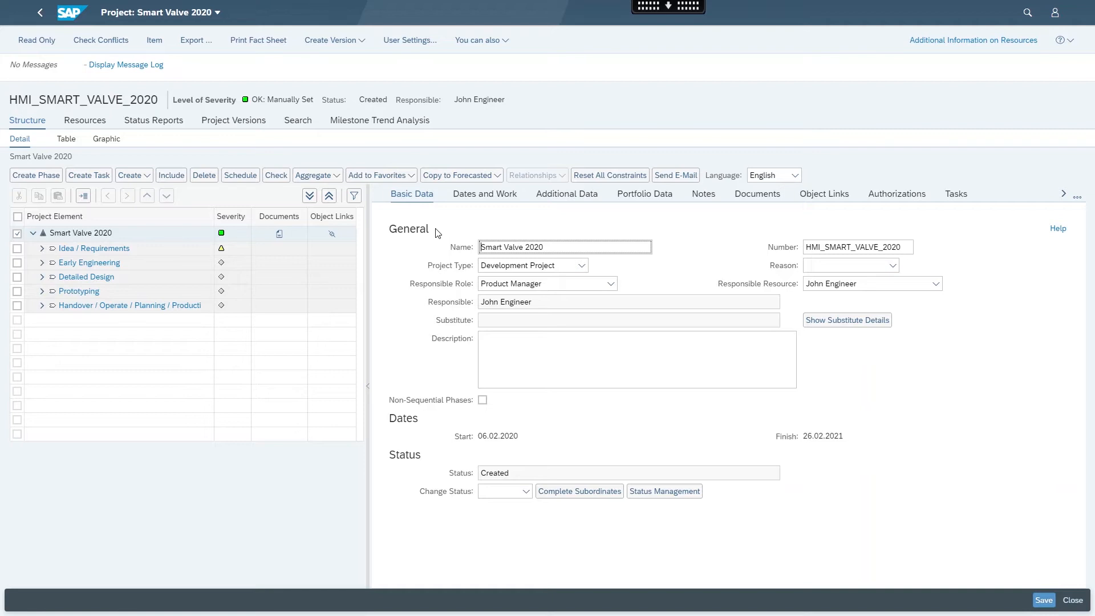
{"action": "mouse_move", "coordinate": [197, 244]}
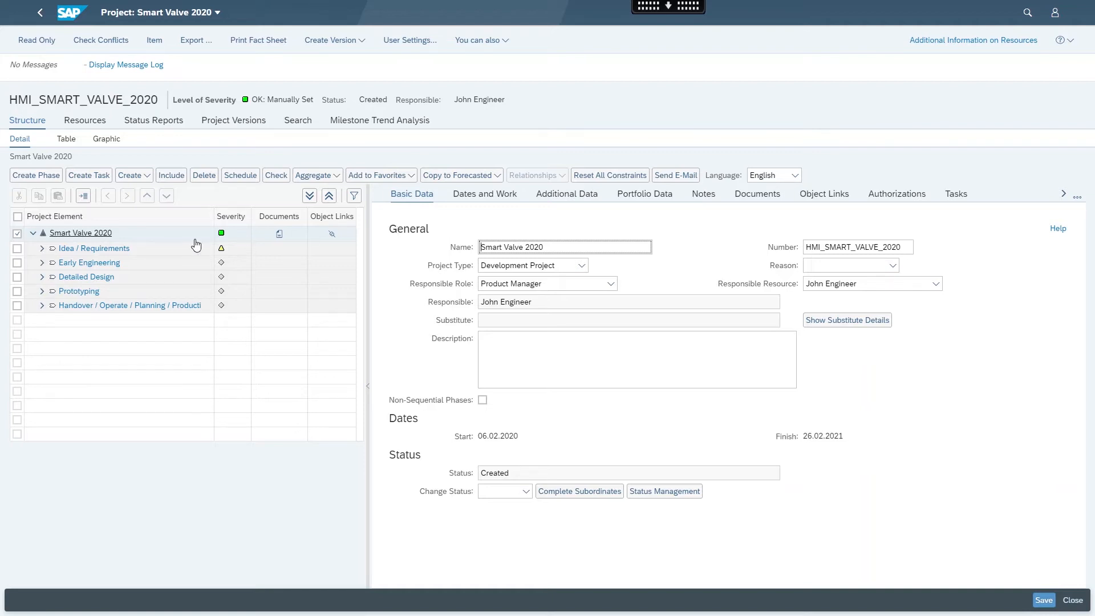
{"action": "mouse_move", "coordinate": [159, 280]}
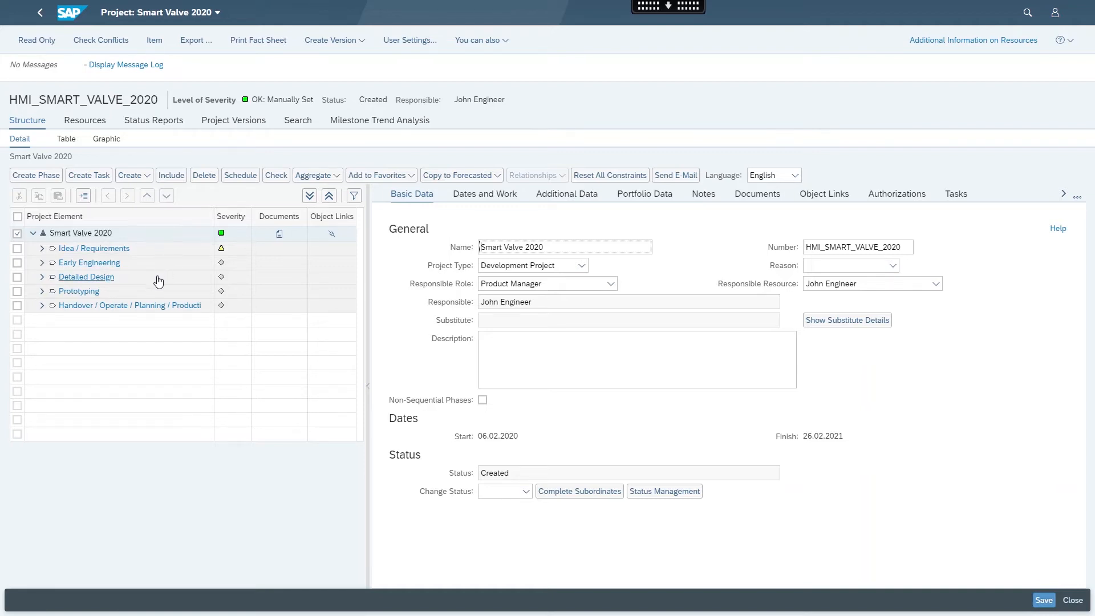
{"action": "mouse_move", "coordinate": [159, 305]}
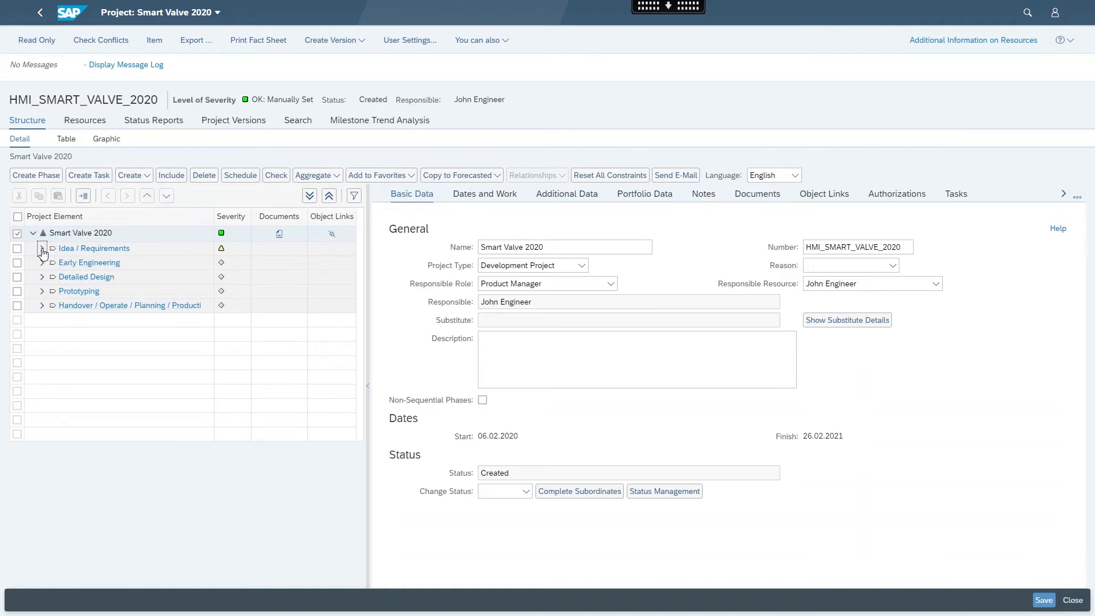
Expand the Idea / Requirements and Early Engineering phases in the Structure tree
{"action": "left_click", "coordinate": [41, 248]}
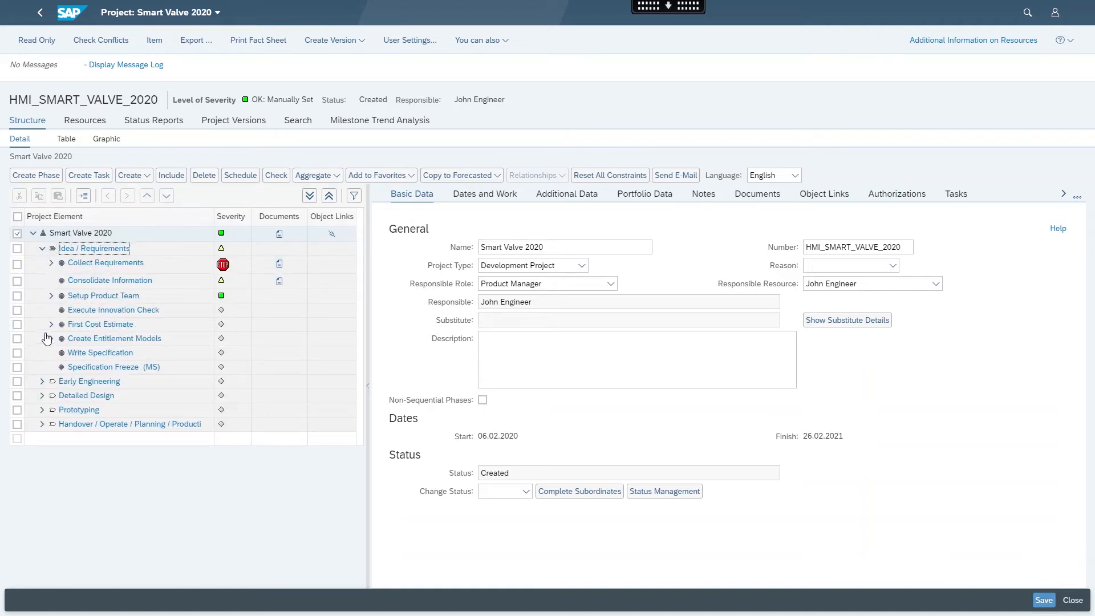
{"action": "mouse_move", "coordinate": [41, 382]}
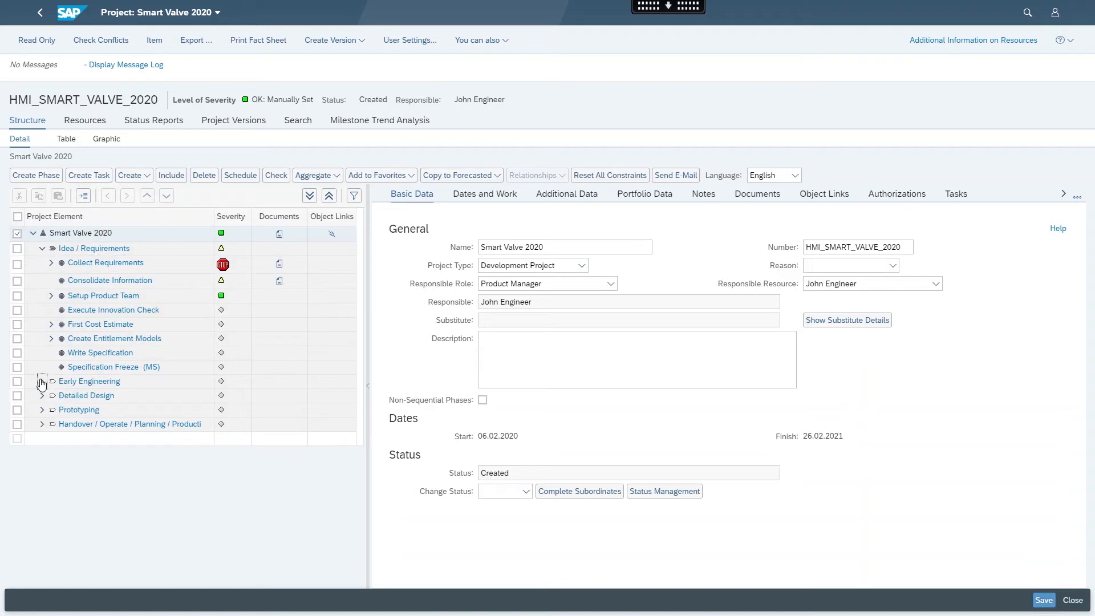
{"action": "left_click", "coordinate": [42, 381]}
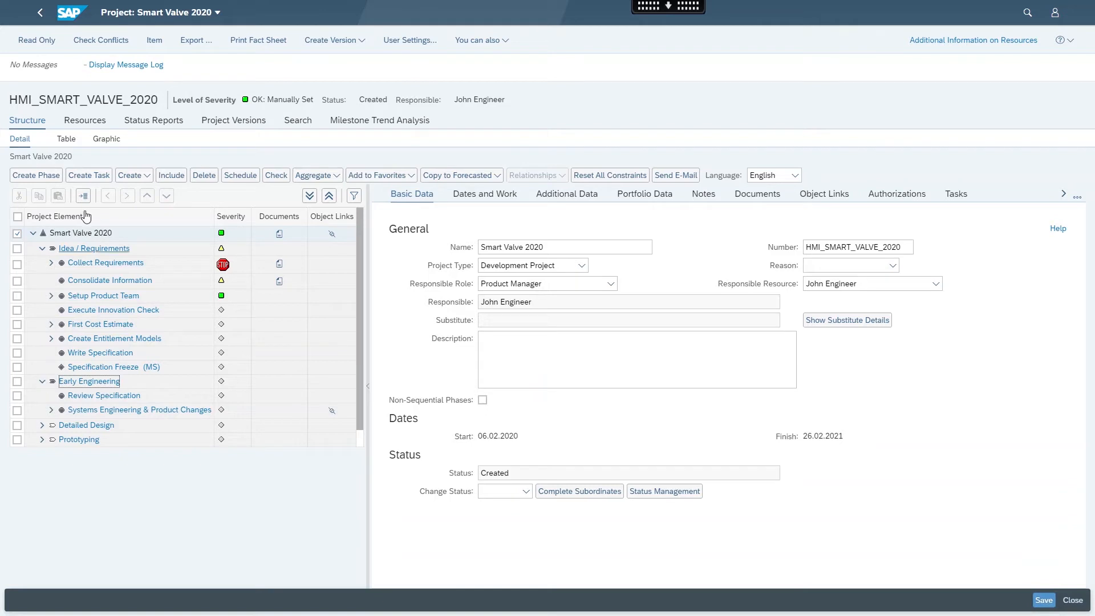
Show the Resources Staffing Overview, with Product Manager overstaffed
{"action": "left_click", "coordinate": [84, 120]}
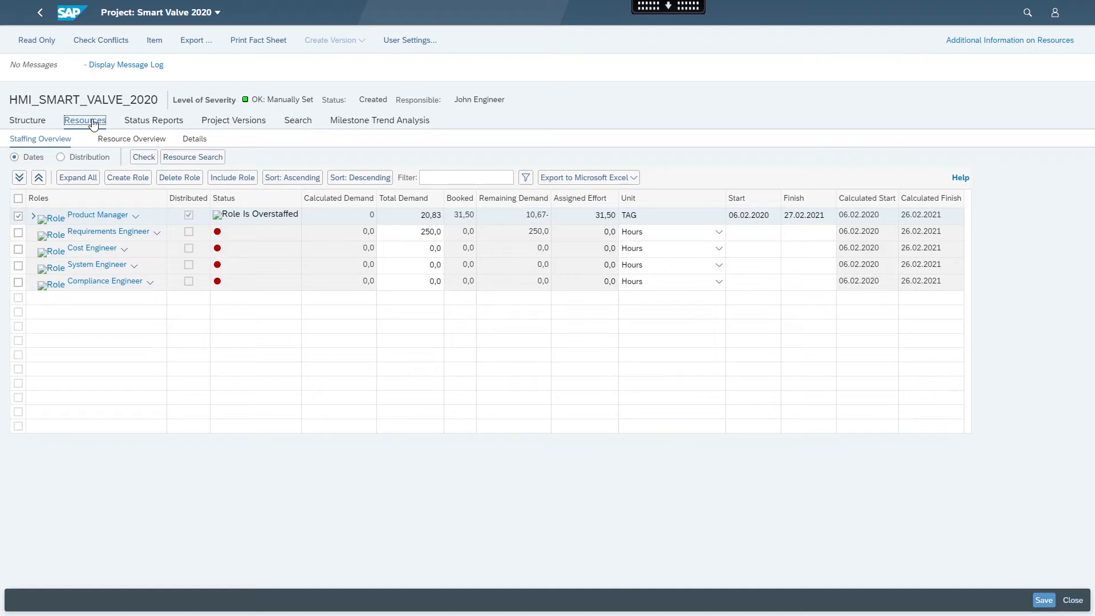
{"action": "mouse_move", "coordinate": [127, 123]}
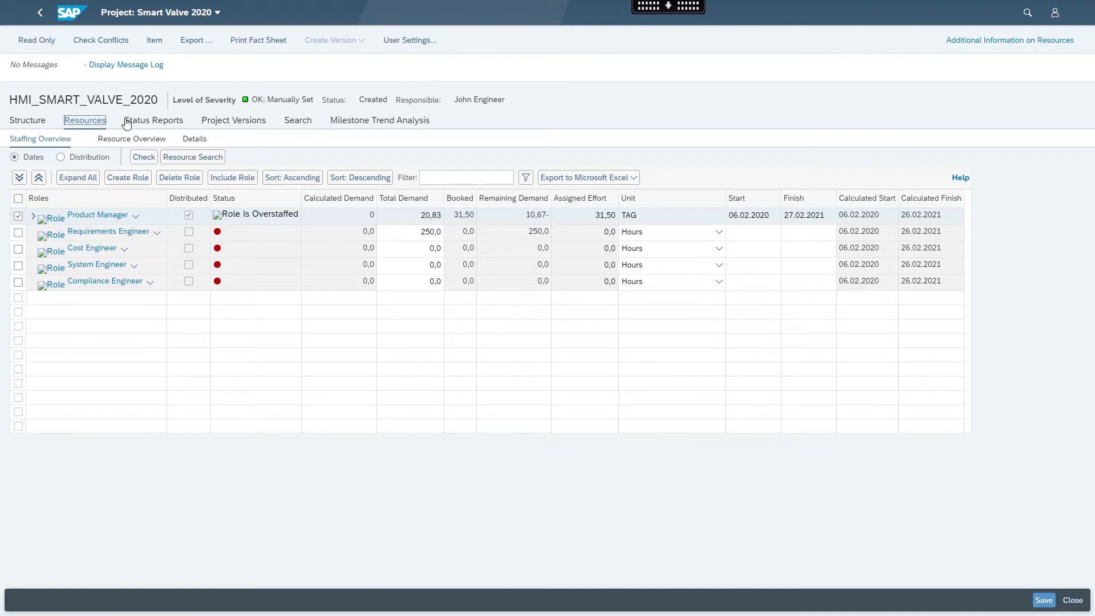
{"action": "mouse_move", "coordinate": [133, 123]}
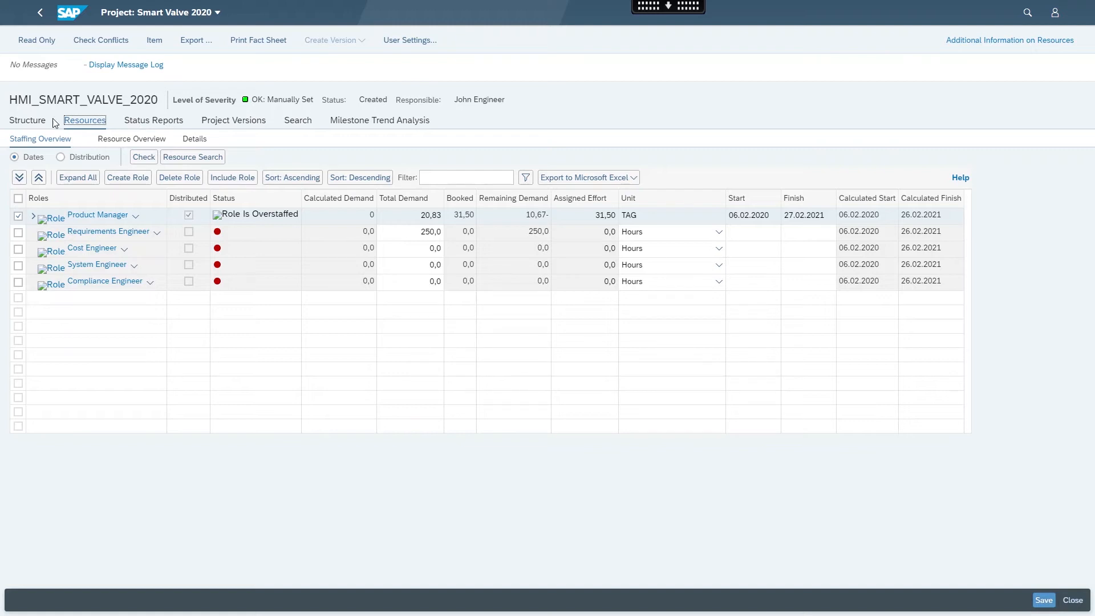
In Monitor Project Progress, expand Idea / Requirements to list its tasks
{"action": "left_click", "coordinate": [39, 13]}
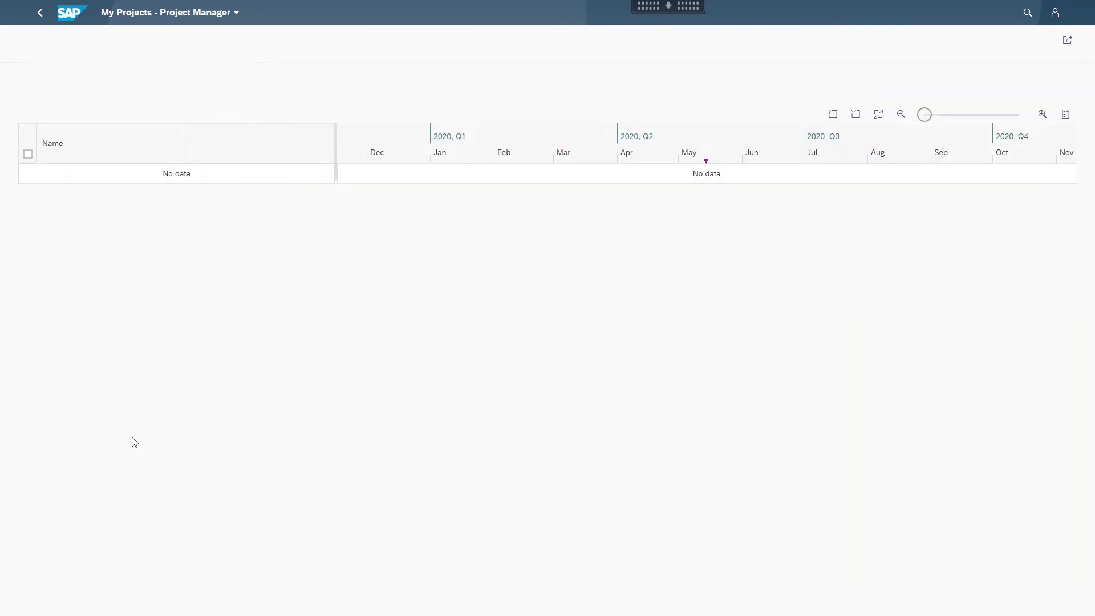
{"action": "left_click", "coordinate": [165, 13]}
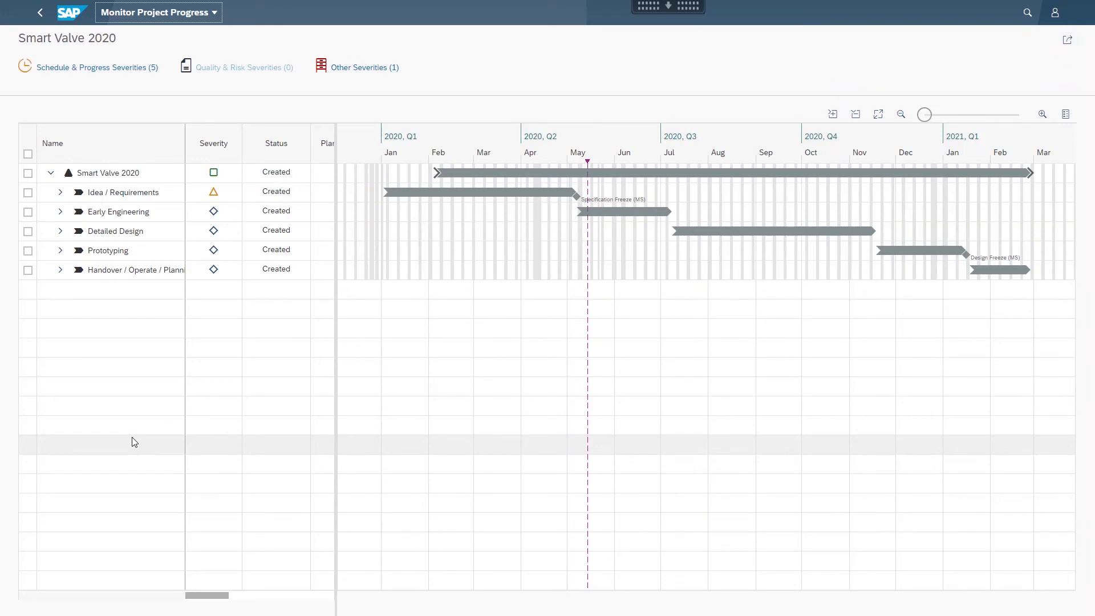
{"action": "left_click", "coordinate": [59, 192]}
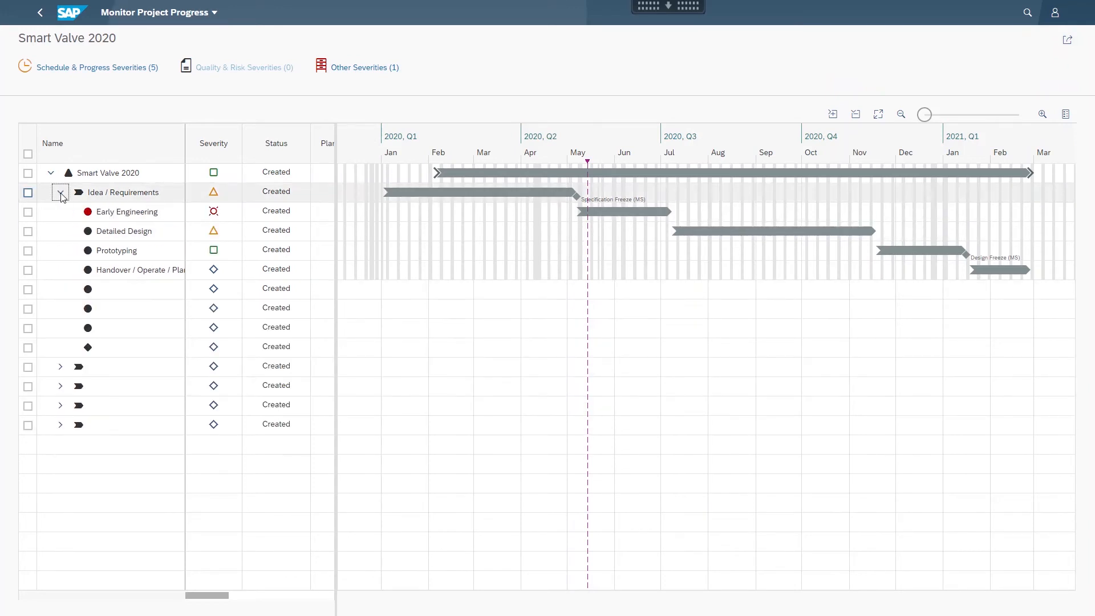
{"action": "left_click", "coordinate": [60, 193]}
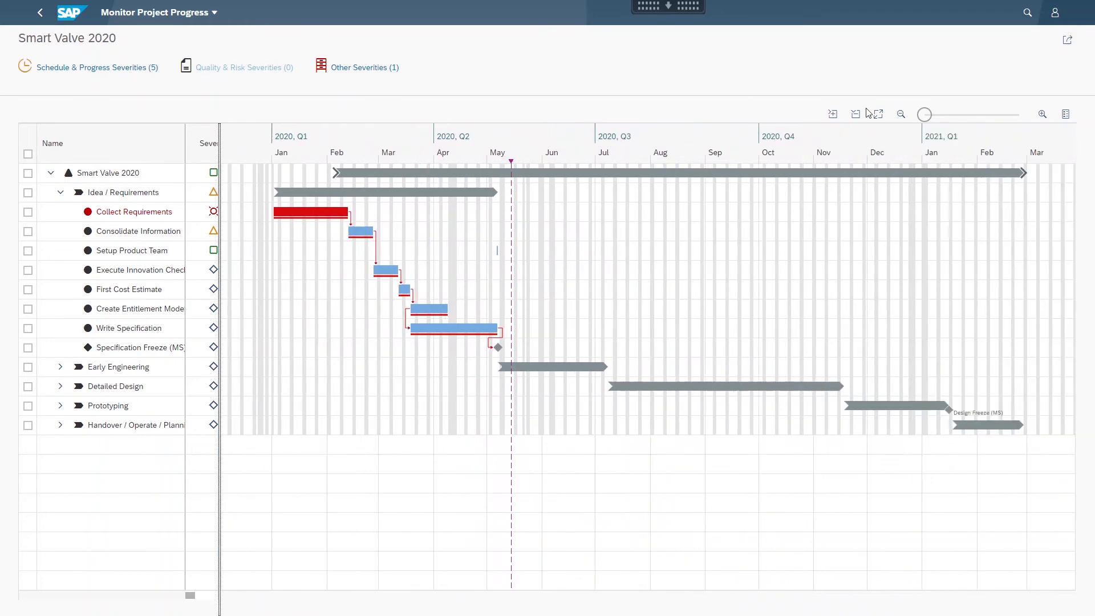
Zoom the Gantt chart to calendar-week scale for March through June 2020
{"action": "left_click_drag", "start_coordinate": [924, 114], "coordinate": [934, 114]}
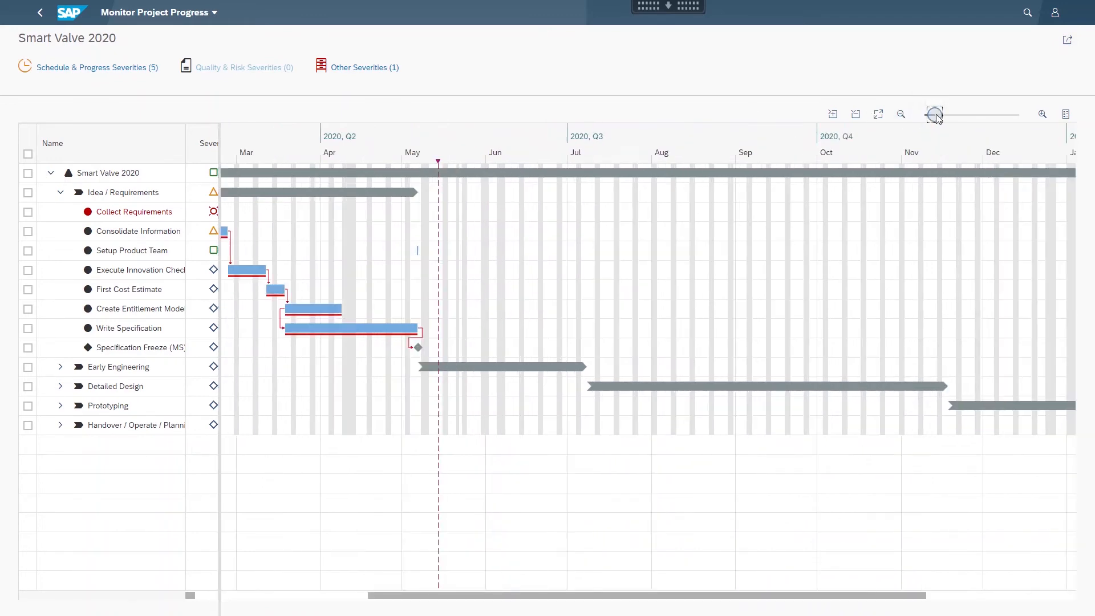
{"action": "left_click_drag", "start_coordinate": [933, 114], "coordinate": [956, 114]}
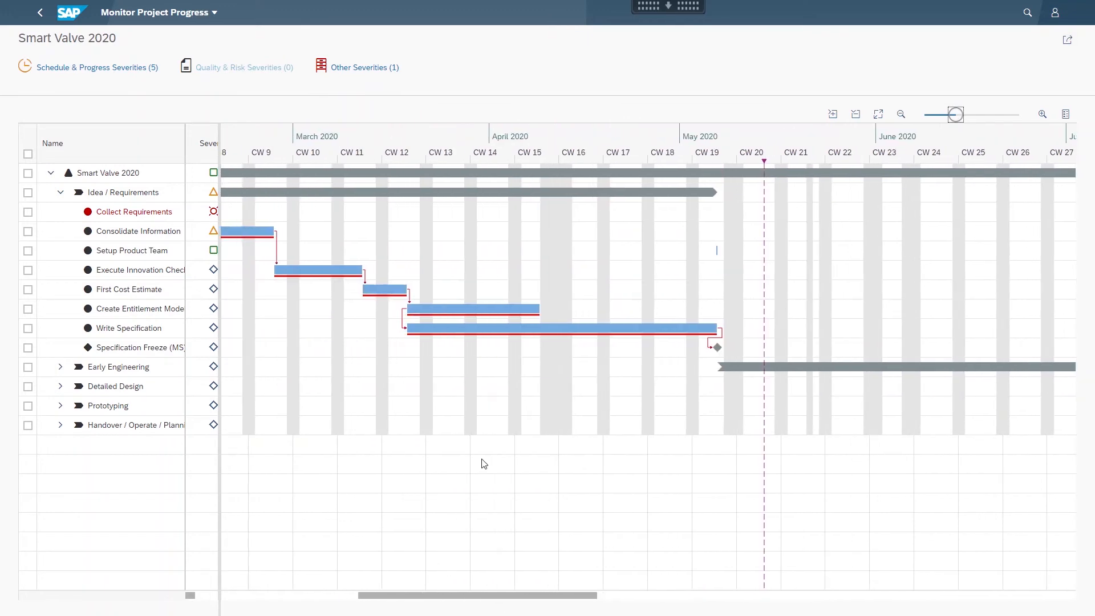
{"action": "mouse_move", "coordinate": [484, 336]}
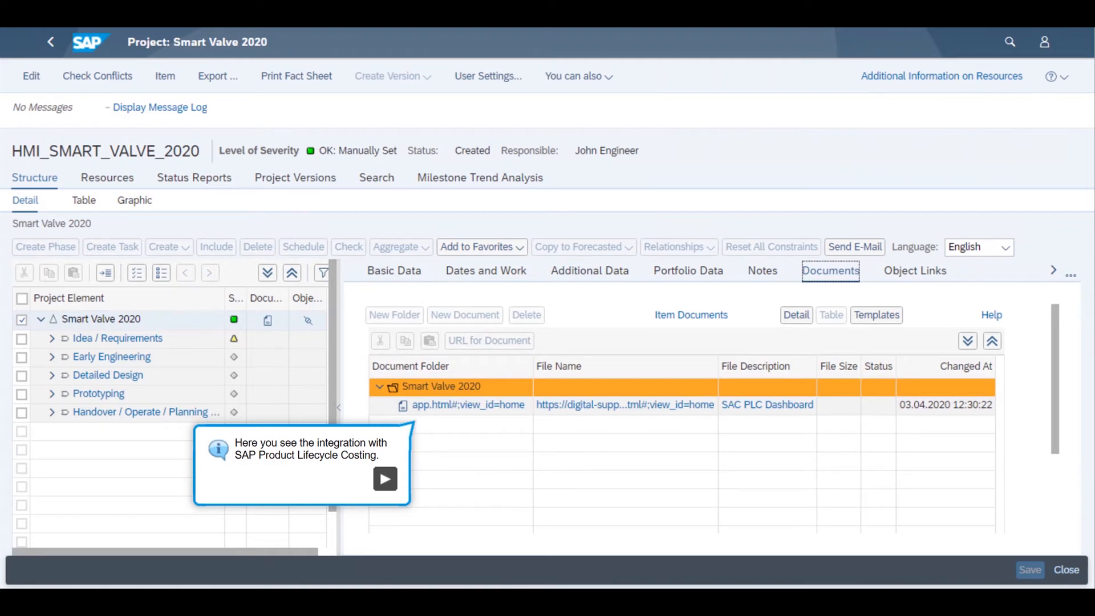
Dismiss the lifecycle costing callout and list Object Links, including Ruum Collaboration
{"action": "left_click", "coordinate": [385, 479]}
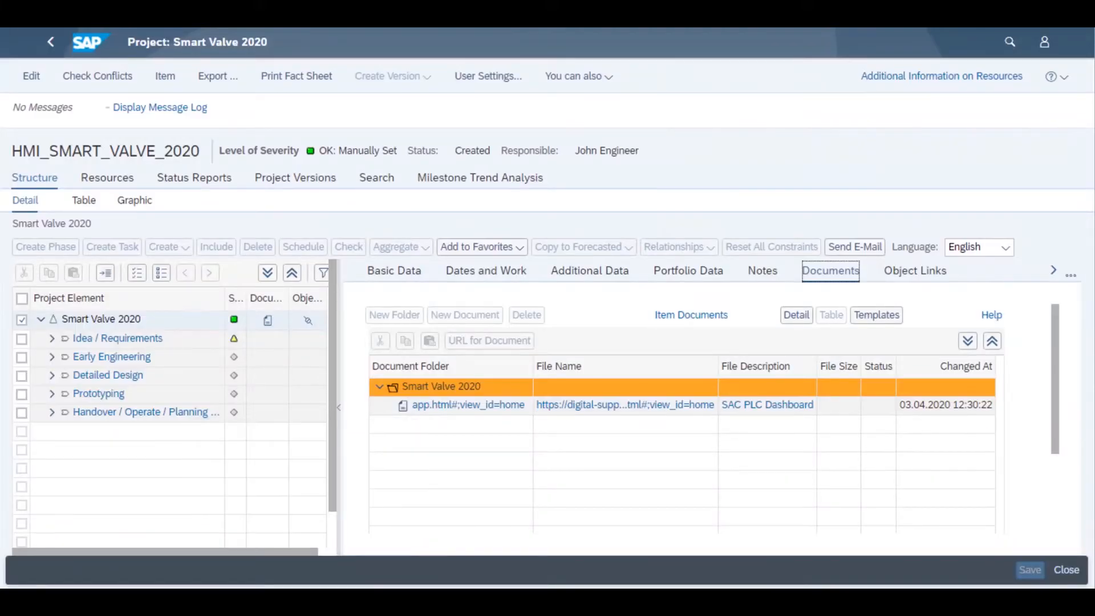
{"action": "mouse_move", "coordinate": [915, 271]}
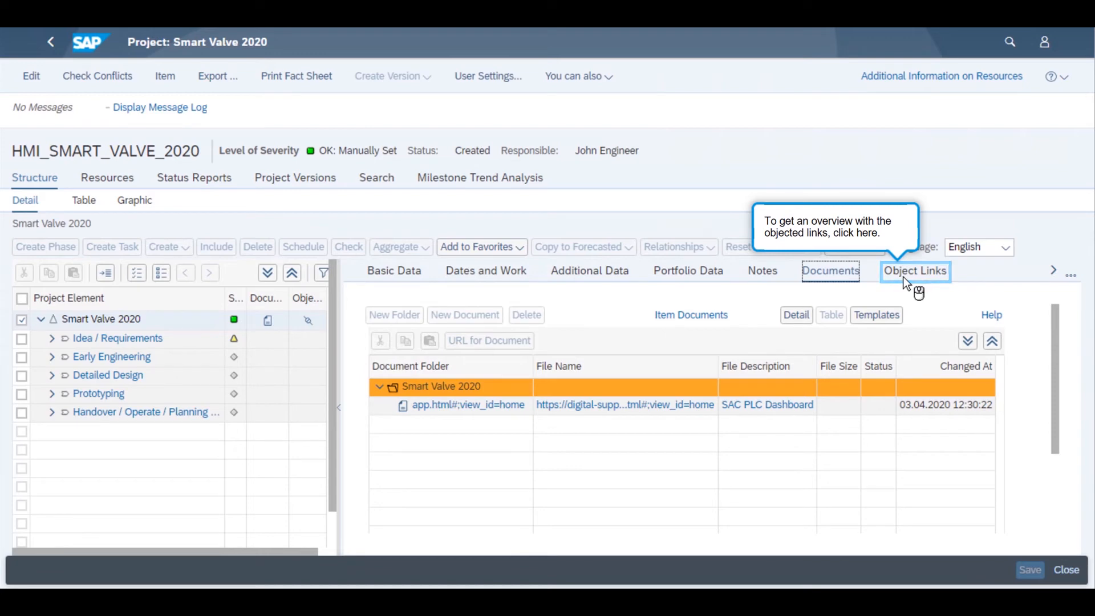
{"action": "left_click", "coordinate": [915, 271]}
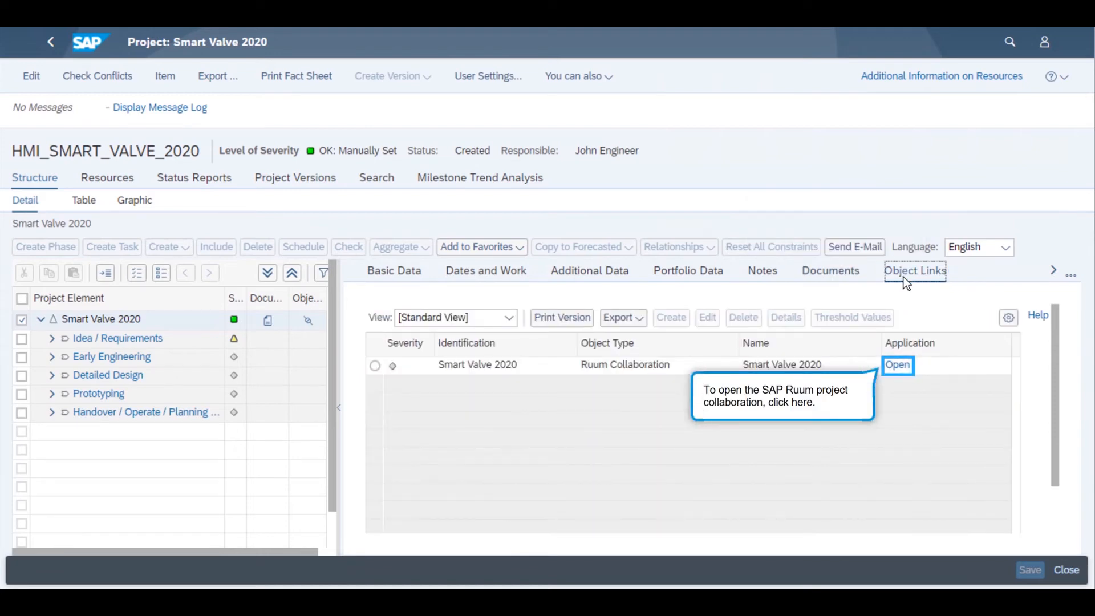
{"action": "left_click", "coordinate": [897, 365]}
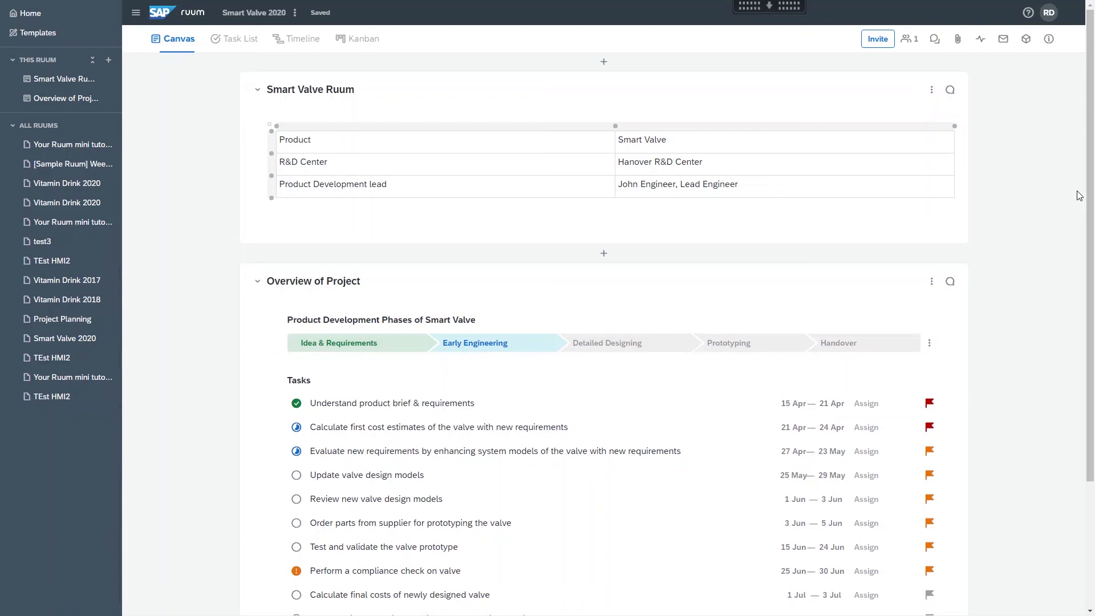
{"action": "mouse_move", "coordinate": [1066, 195]}
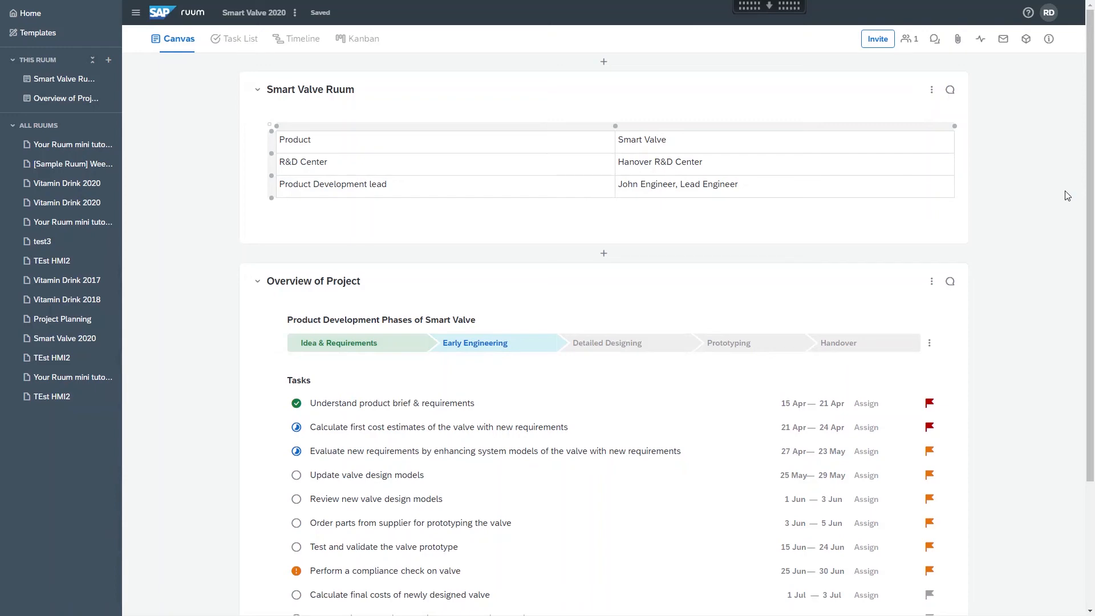
{"action": "mouse_move", "coordinate": [1055, 197]}
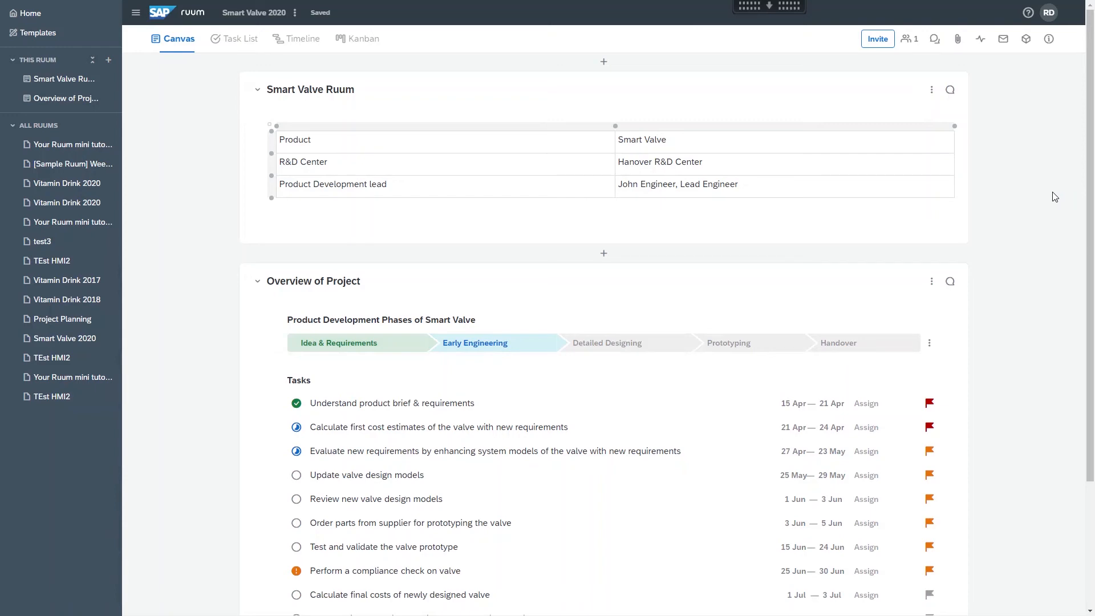
{"action": "scroll", "scroll_direction": "down", "scroll_amount": 3}
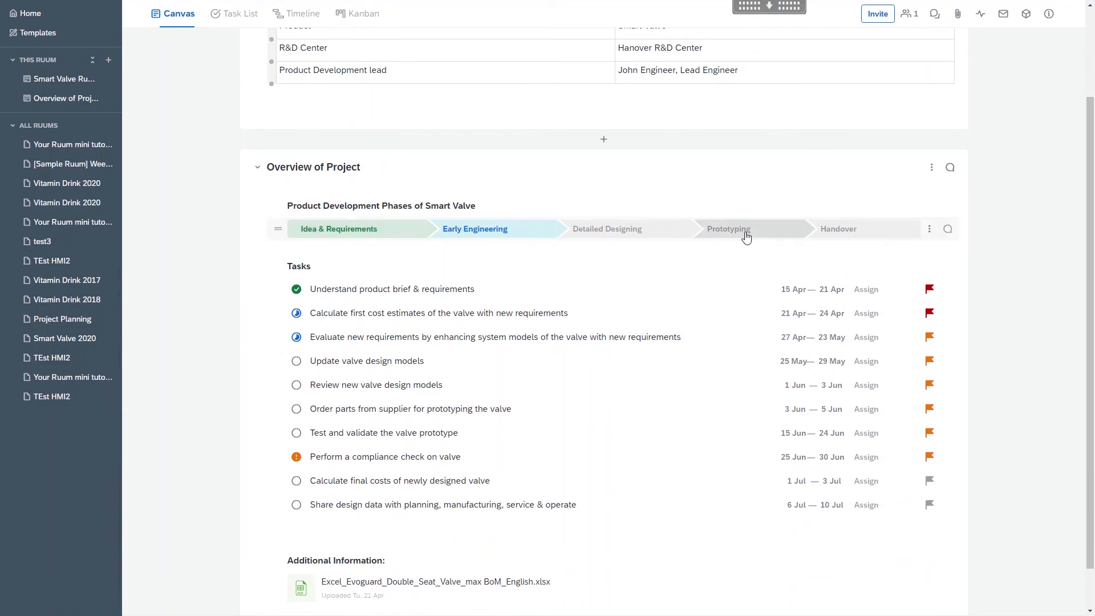
{"action": "left_click", "coordinate": [606, 228]}
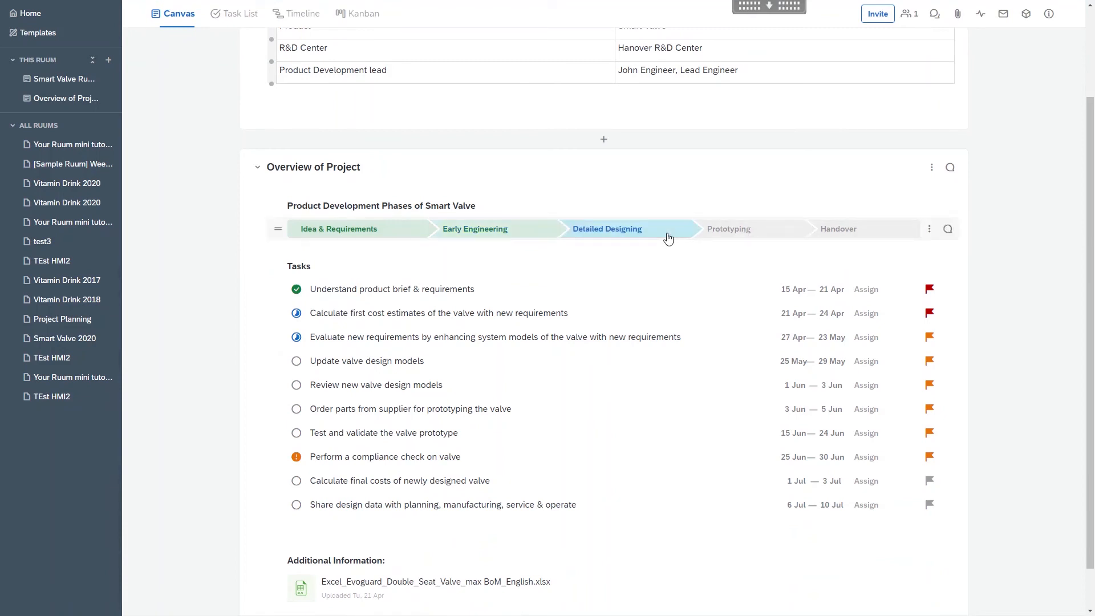
{"action": "left_click", "coordinate": [728, 229]}
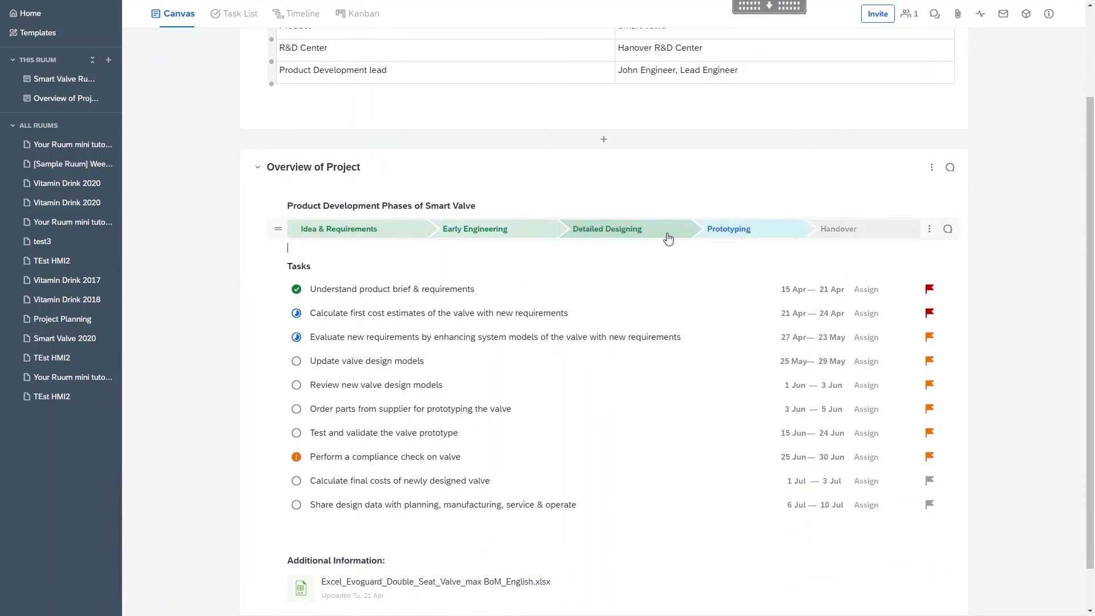
{"action": "left_click", "coordinate": [475, 229]}
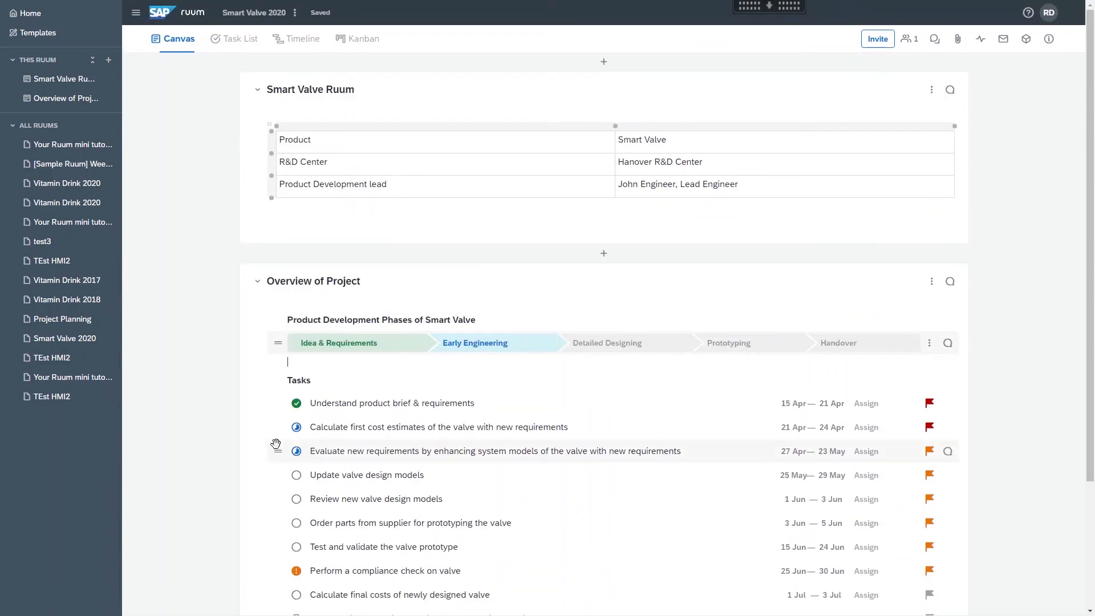
Open the 'Calculate first cost estimates' task details, leaving status Working on it
{"action": "left_click", "coordinate": [438, 427]}
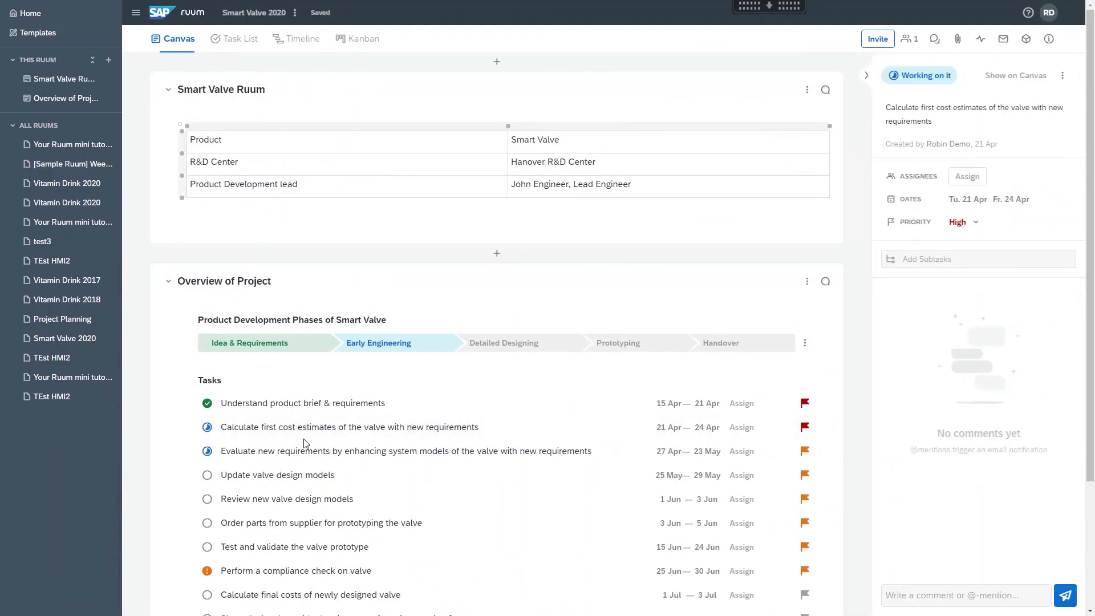
{"action": "mouse_move", "coordinate": [937, 338]}
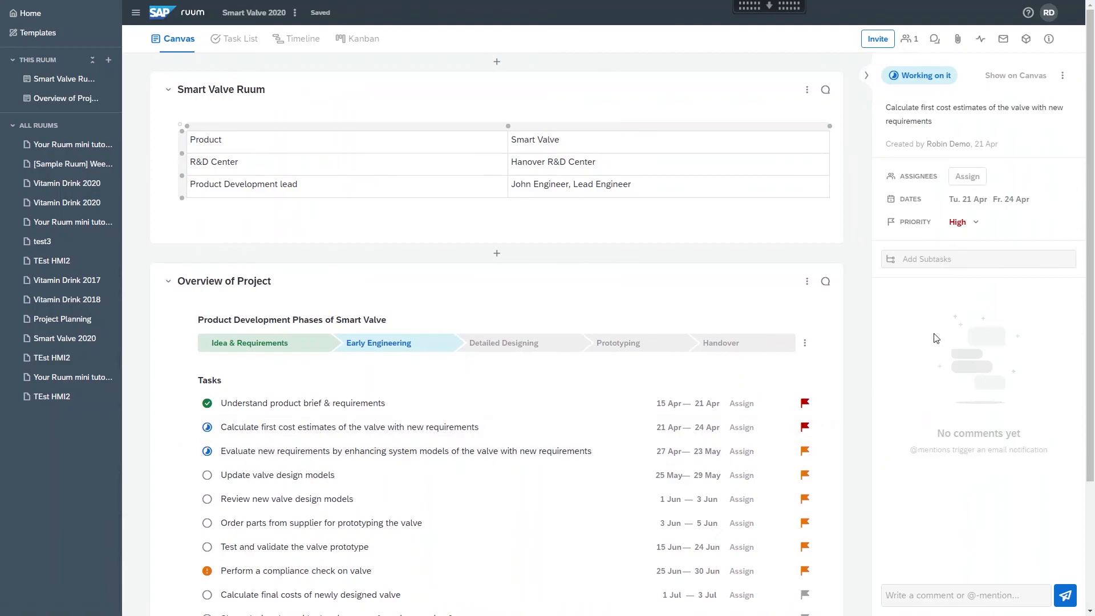
{"action": "left_click", "coordinate": [920, 75]}
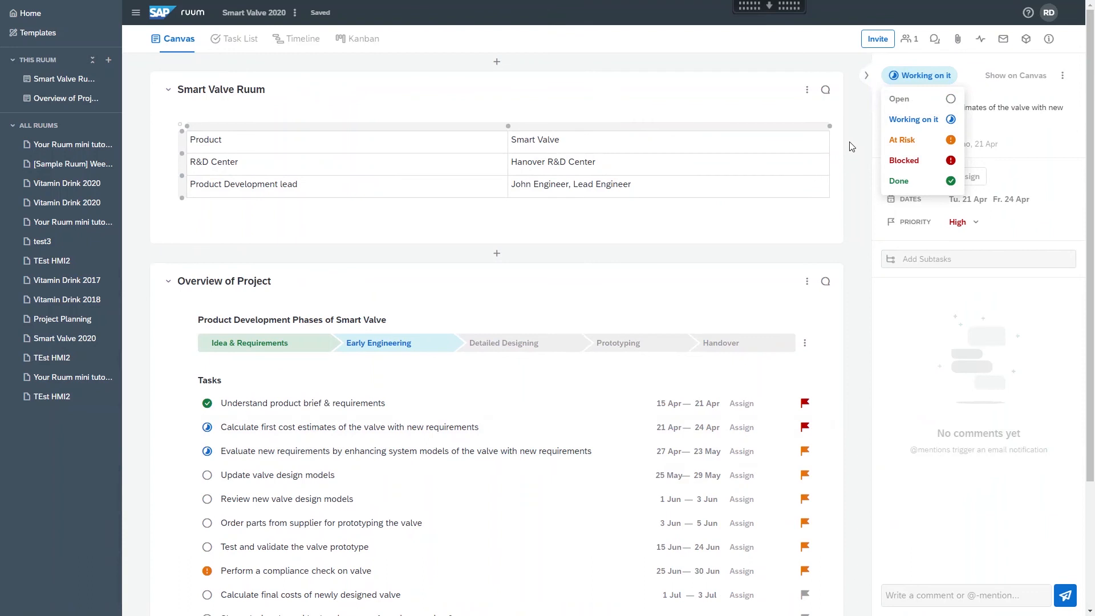
{"action": "left_click", "coordinate": [540, 87]}
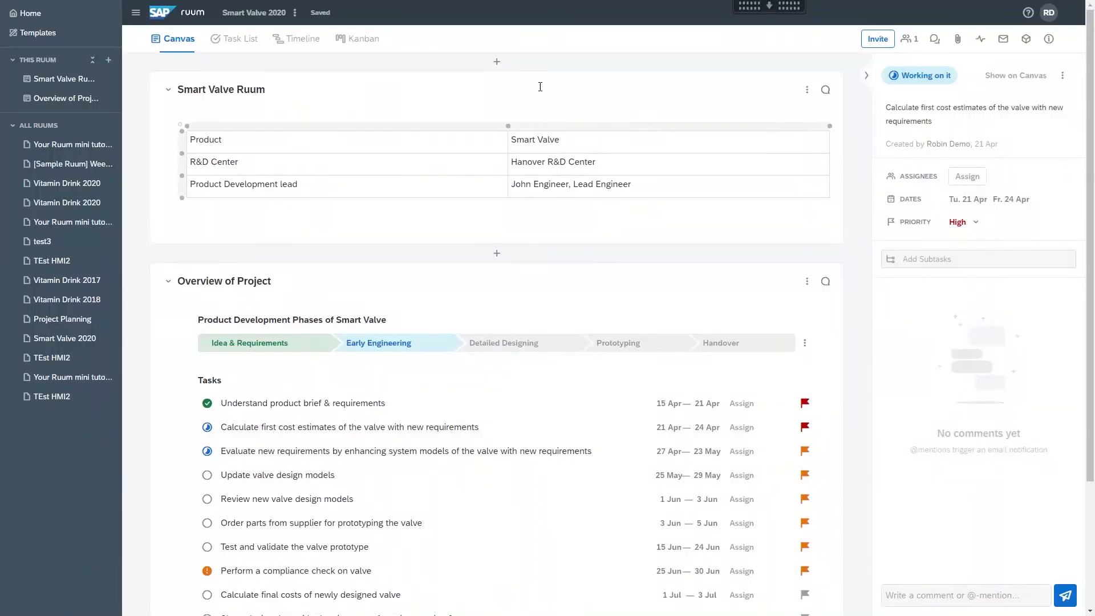
Check the at-risk compliance check task in Task List, then view the Timeline
{"action": "left_click", "coordinate": [239, 38]}
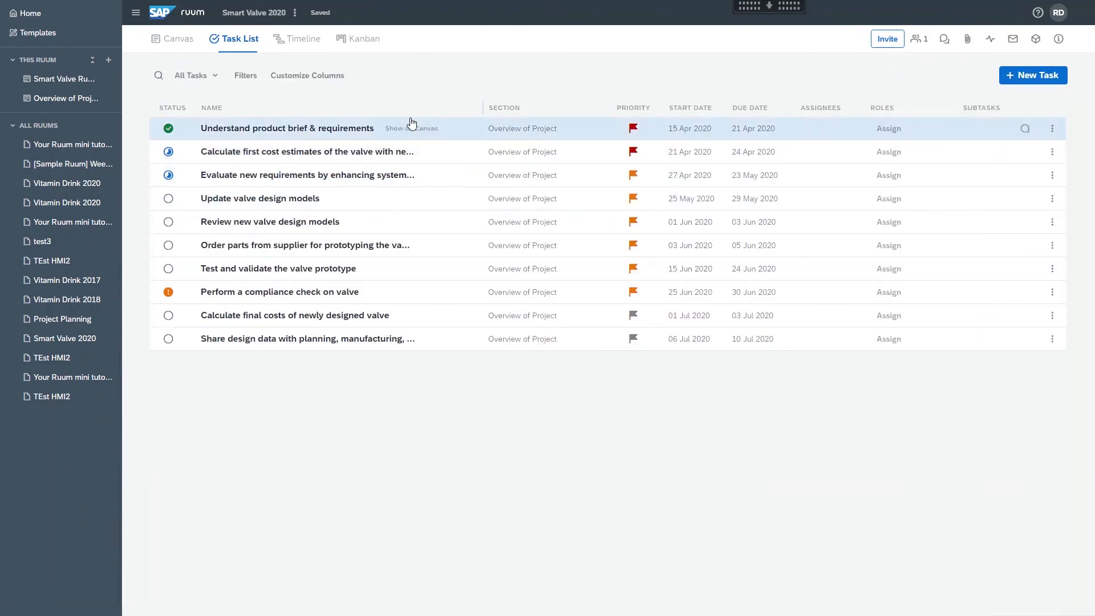
{"action": "mouse_move", "coordinate": [274, 296]}
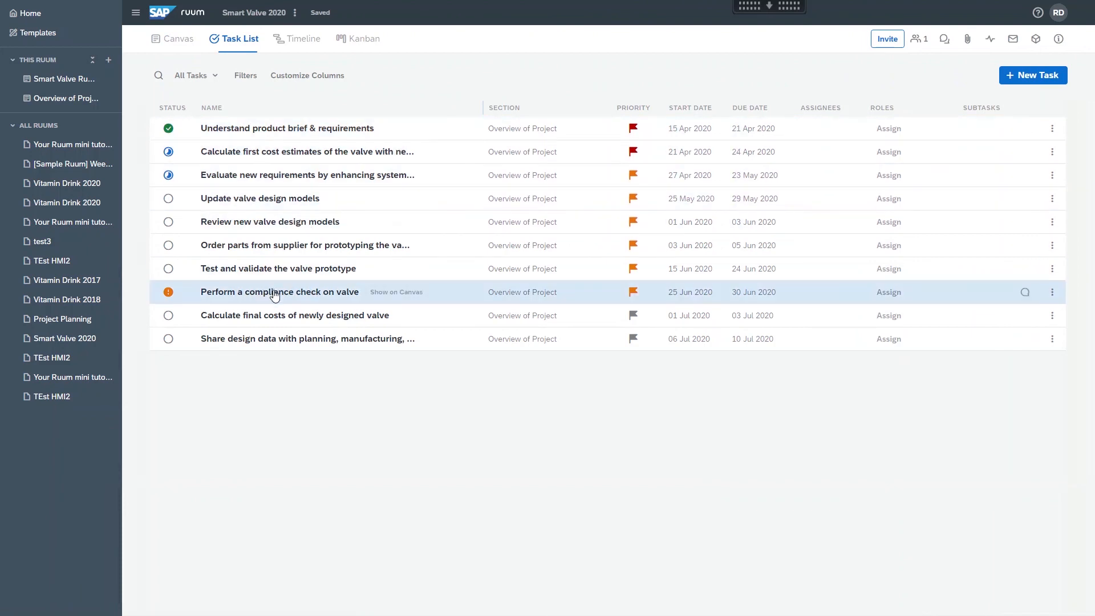
{"action": "left_click", "coordinate": [273, 292]}
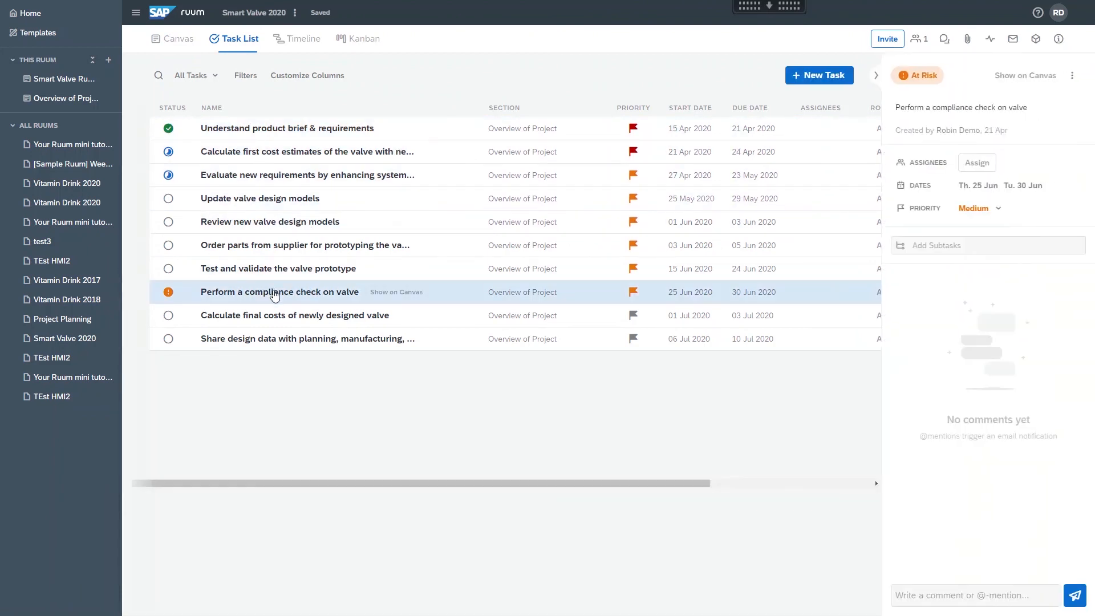
{"action": "left_click", "coordinate": [302, 38]}
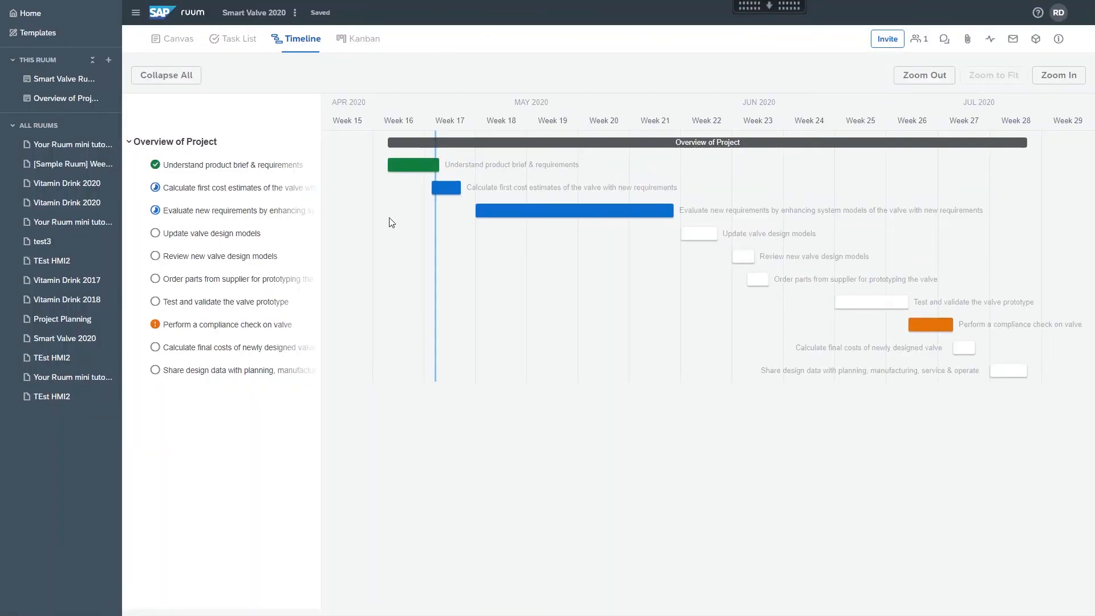
{"action": "mouse_move", "coordinate": [446, 188]}
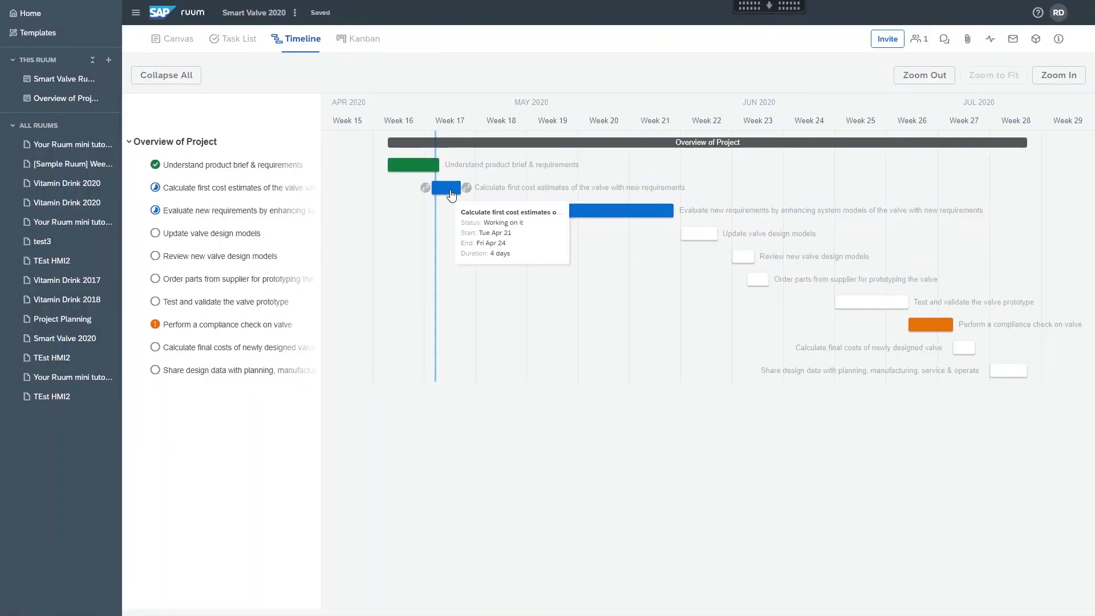
{"action": "mouse_move", "coordinate": [680, 208]}
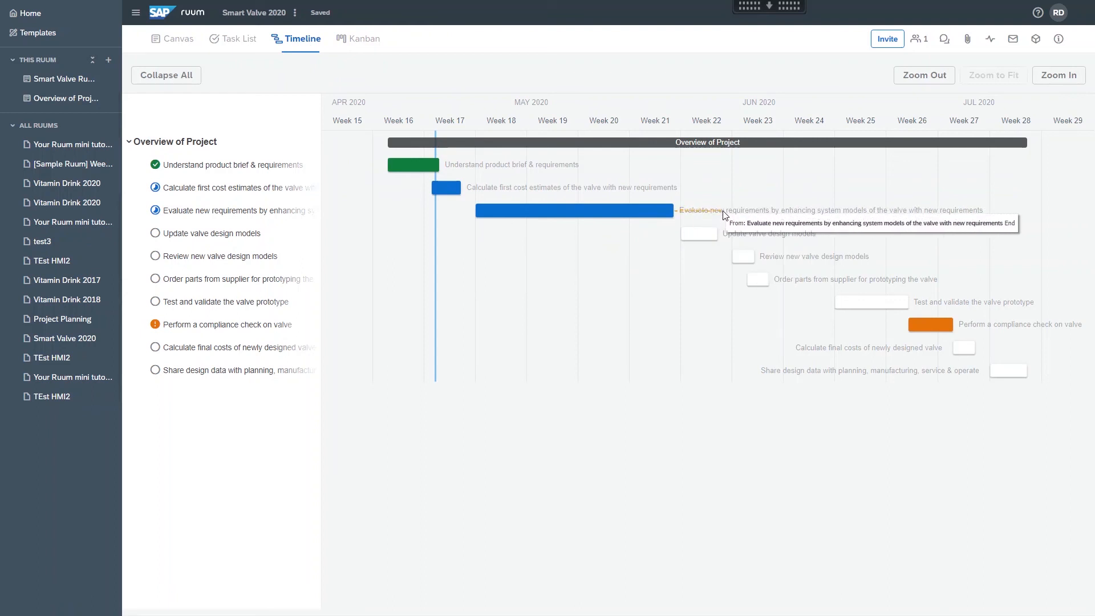
Stretch the Evaluate task's end toward May 29 and back, then show tasks on a status Kanban board
{"action": "left_click", "coordinate": [574, 210]}
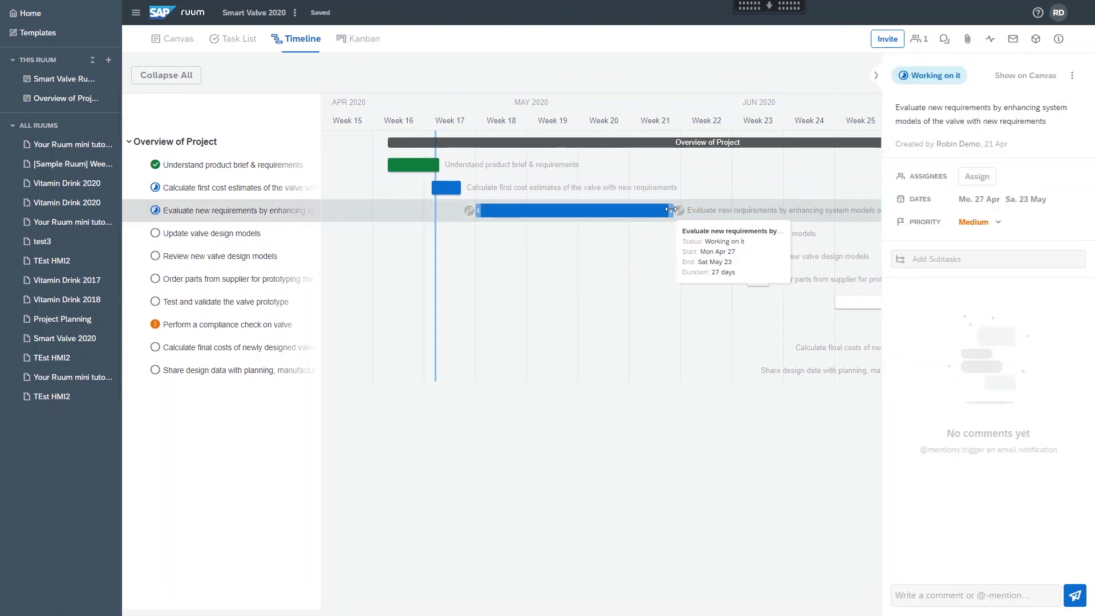
{"action": "left_click_drag", "start_coordinate": [669, 209], "coordinate": [712, 209]}
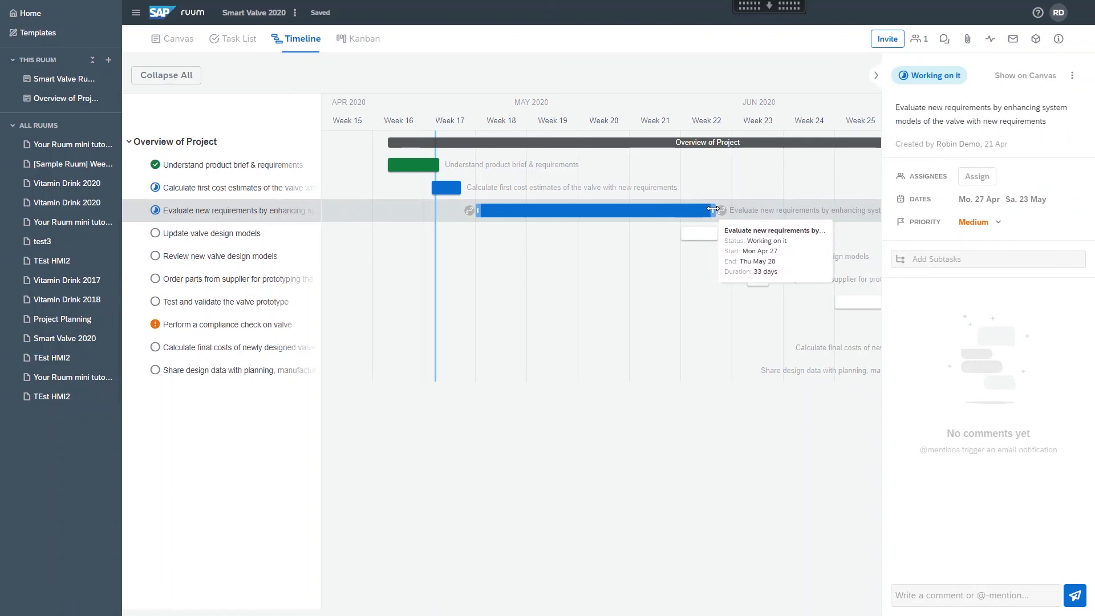
{"action": "left_click_drag", "start_coordinate": [714, 209], "coordinate": [707, 209]}
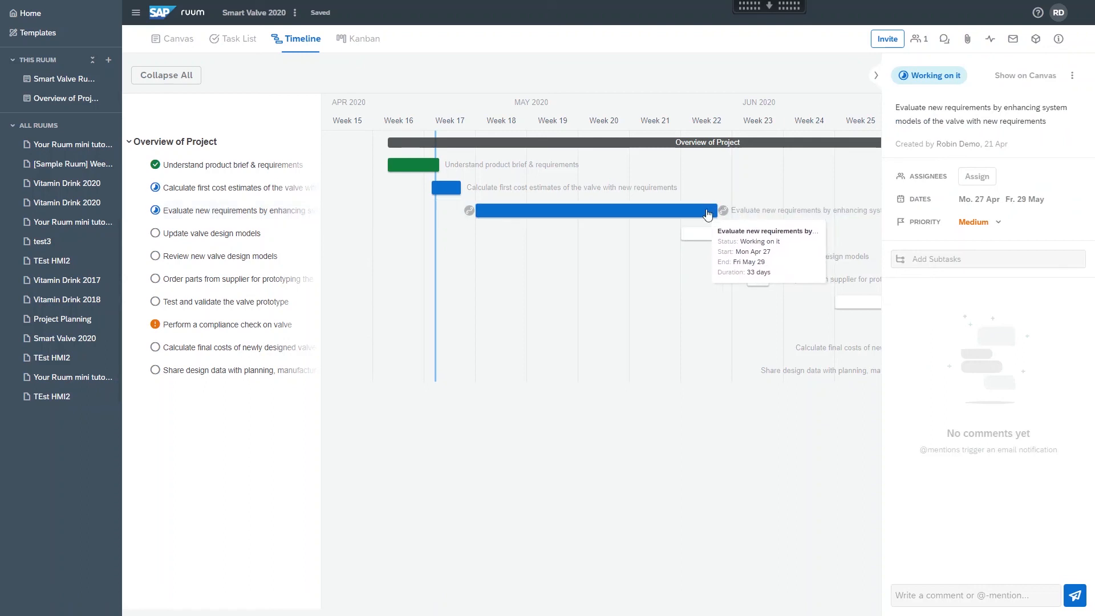
{"action": "left_click_drag", "start_coordinate": [712, 210], "coordinate": [684, 210]}
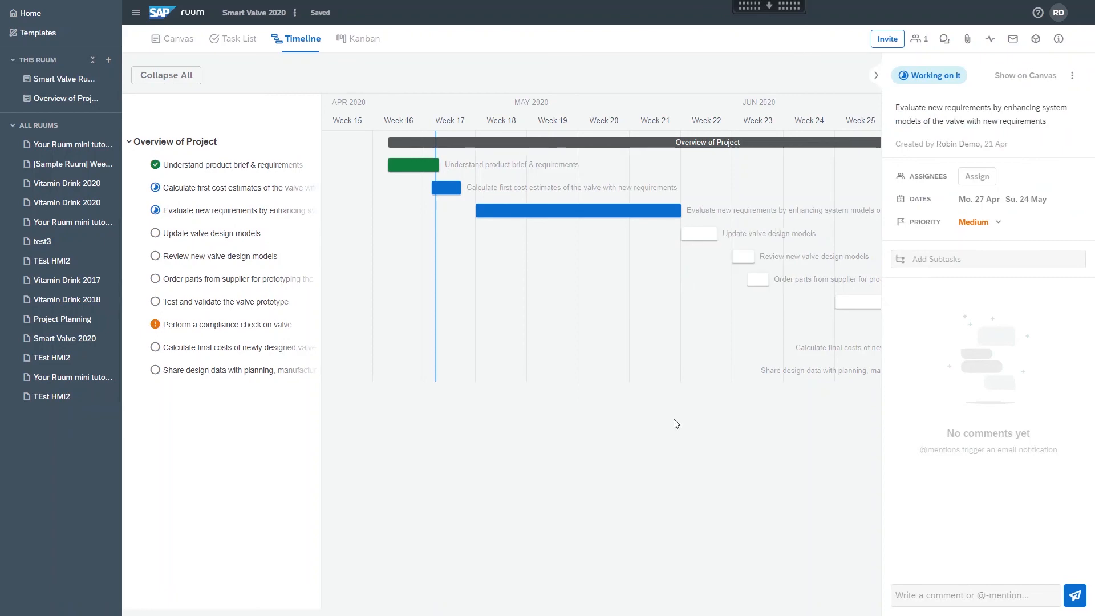
{"action": "mouse_move", "coordinate": [879, 70]}
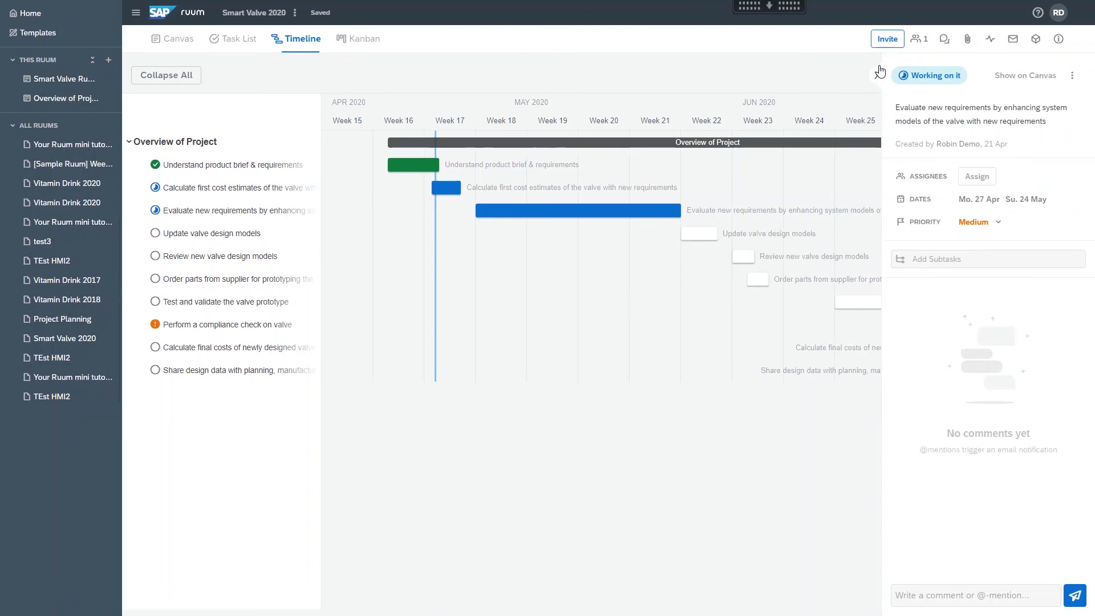
{"action": "left_click", "coordinate": [363, 38]}
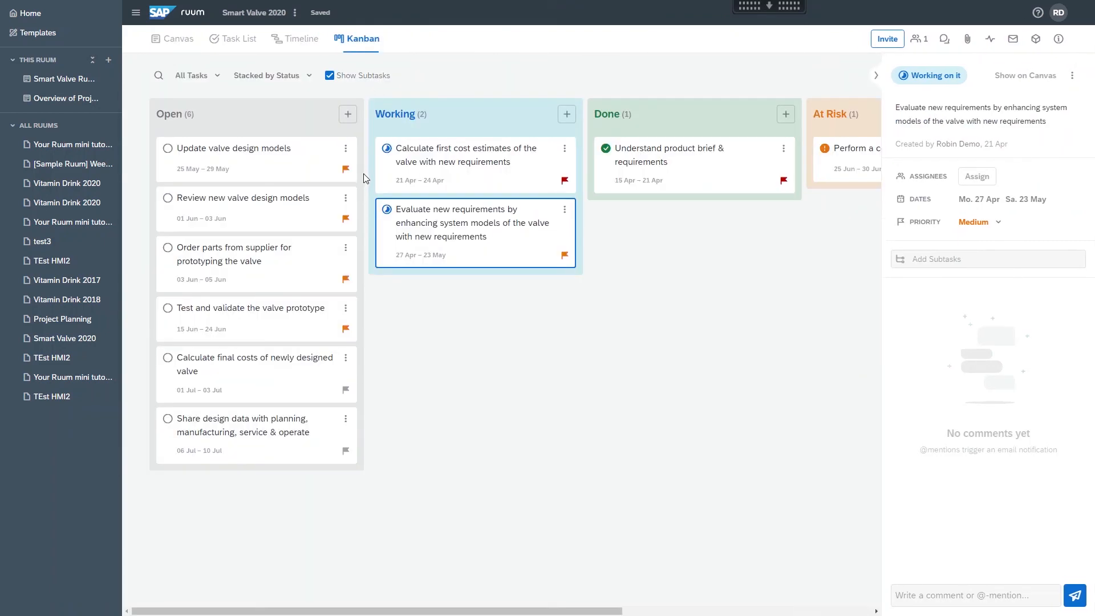